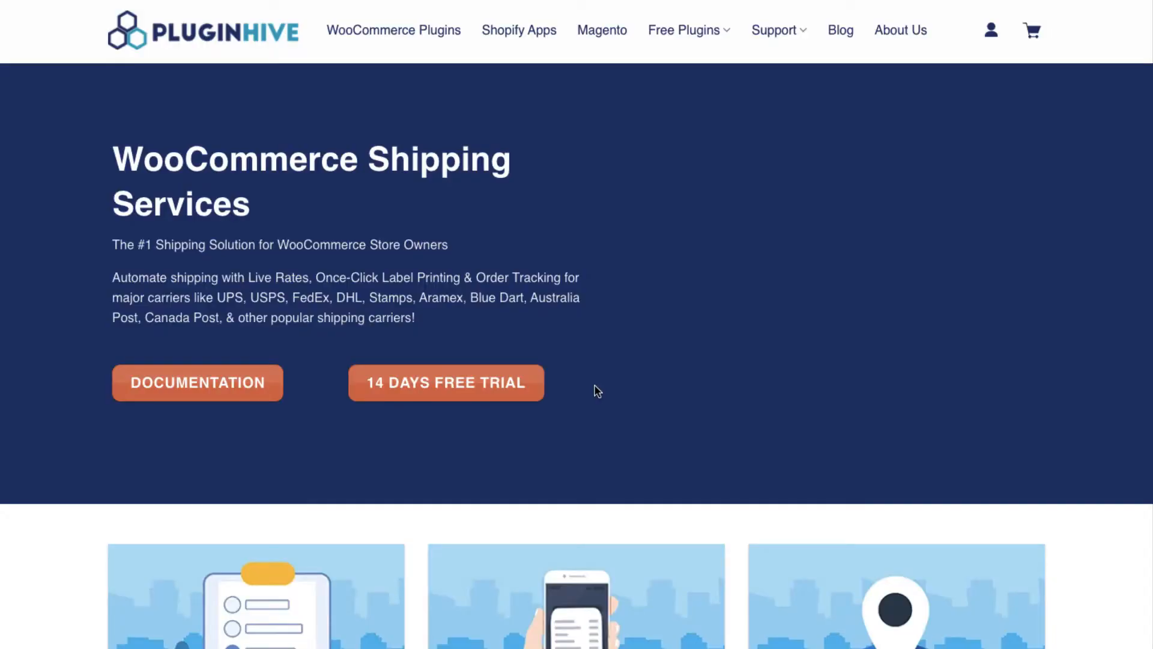
Submit the filled Get Started form to request the 14-day free trial
{"action": "scroll", "scroll_direction": "down", "scroll_amount": 3}
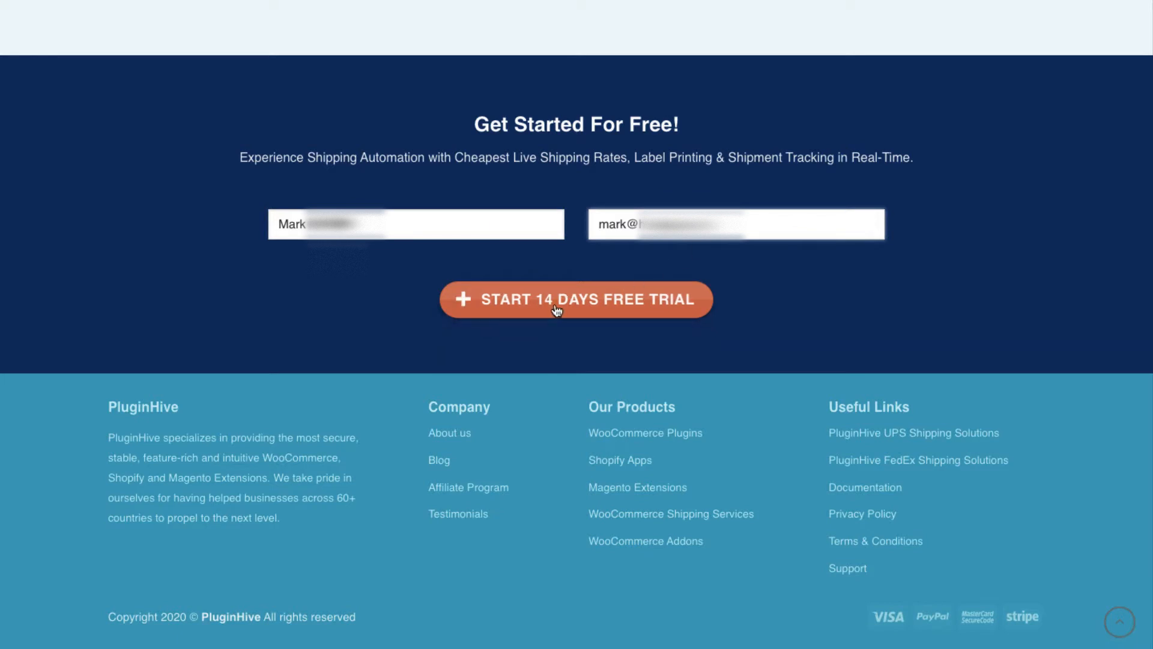
{"action": "left_click", "coordinate": [576, 299]}
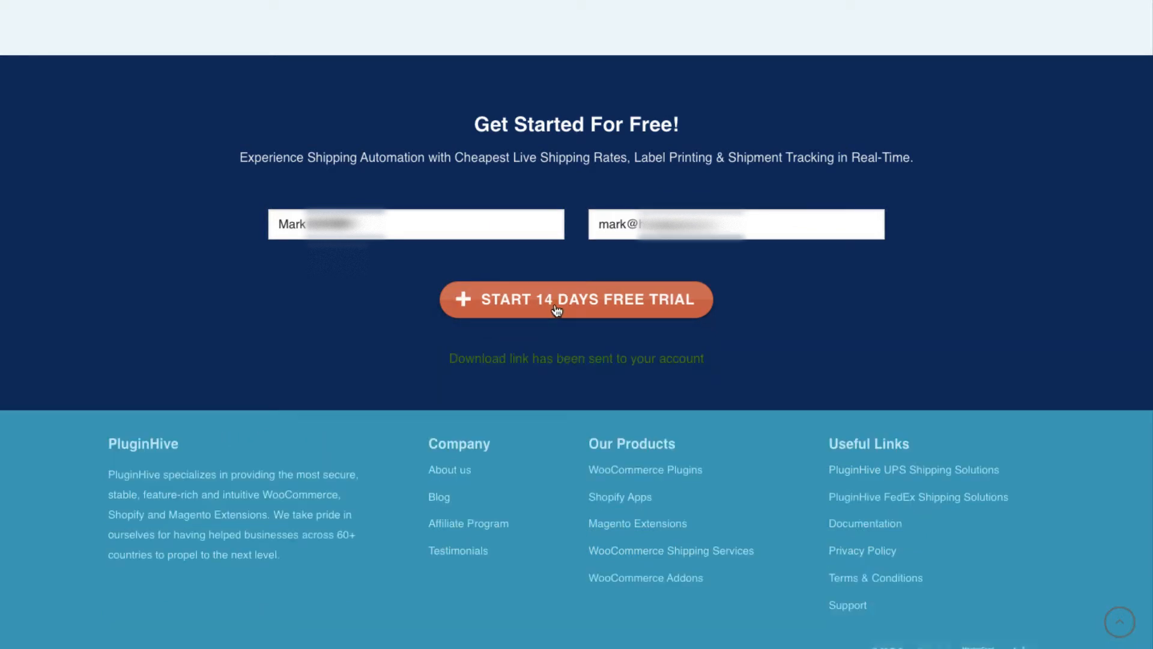
{"action": "left_click", "coordinate": [576, 299]}
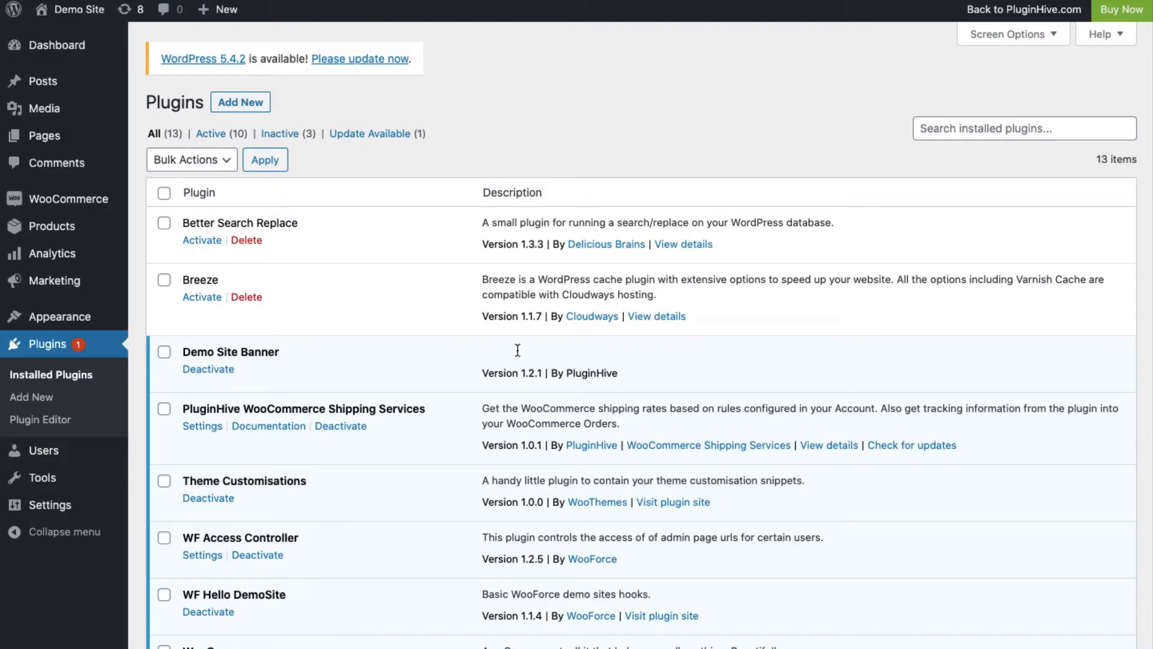
{"action": "mouse_move", "coordinate": [202, 426]}
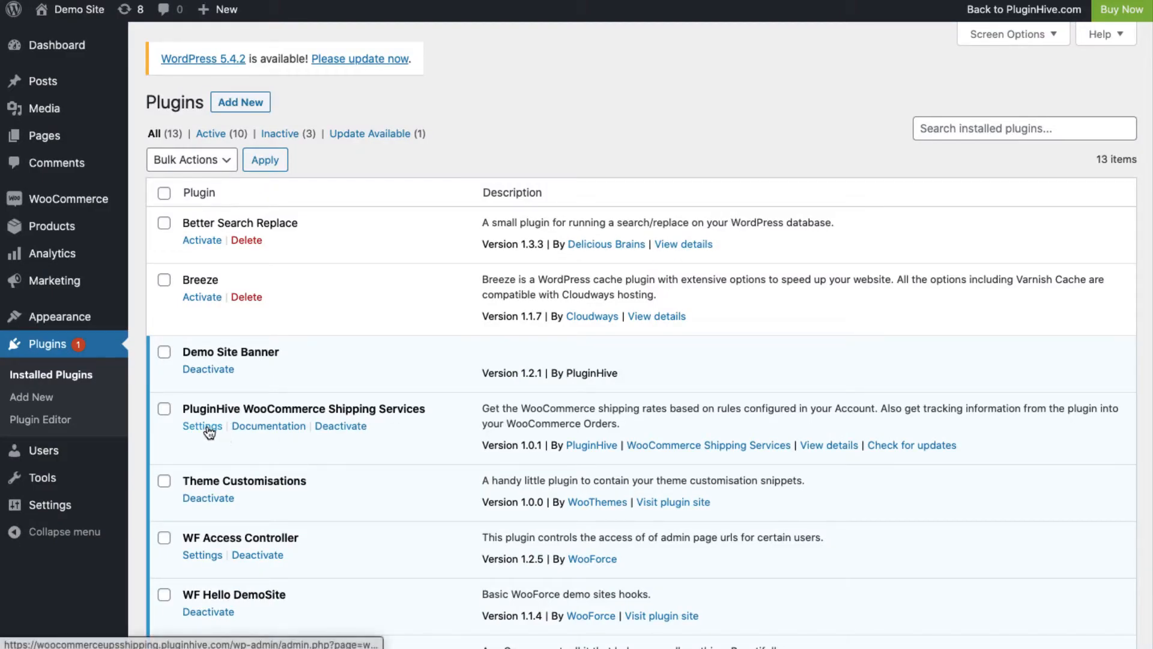
Open the PluginHive shipping plugin's settings and register the store under Store Setup
{"action": "left_click", "coordinate": [202, 426]}
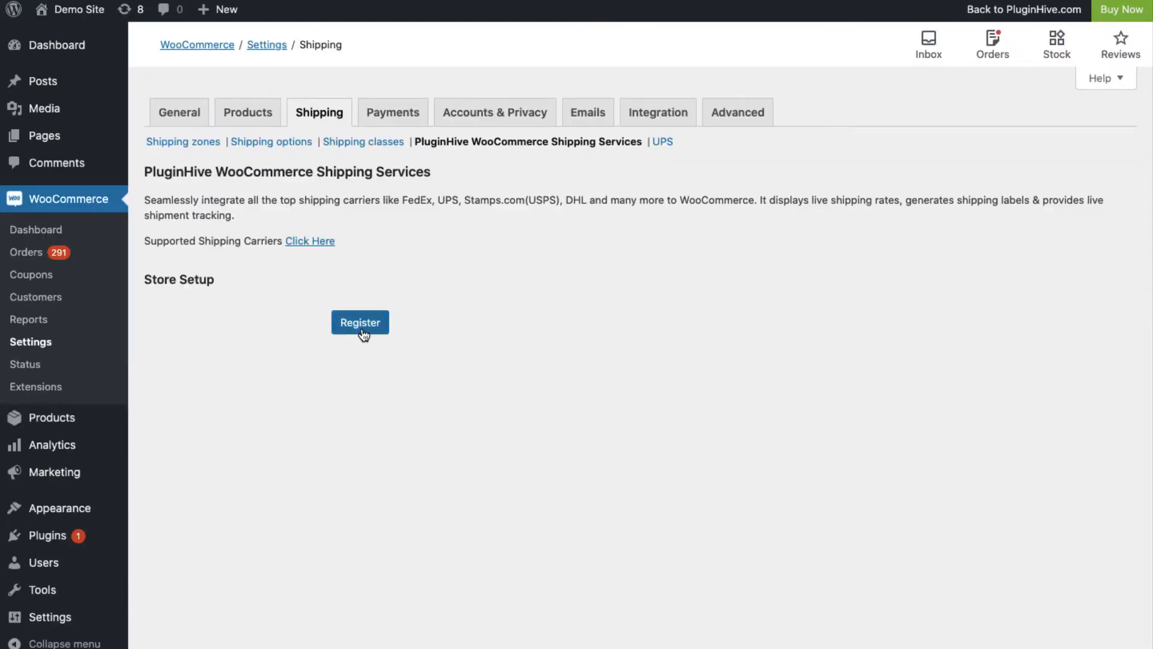
{"action": "left_click", "coordinate": [360, 322]}
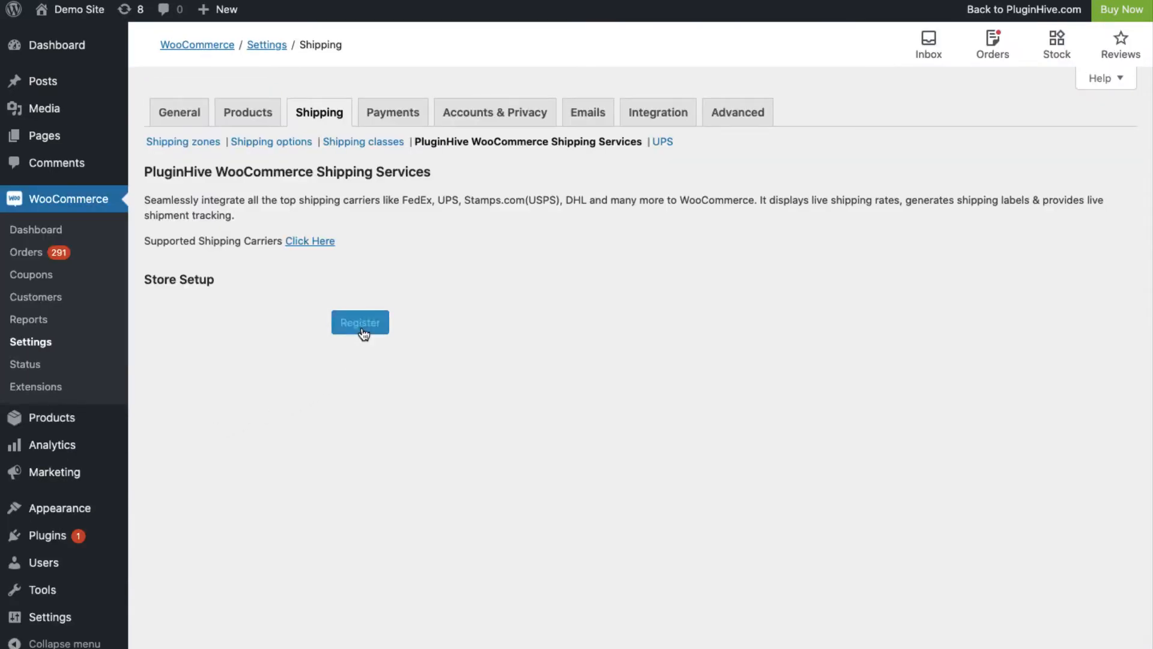
{"action": "left_click", "coordinate": [360, 322]}
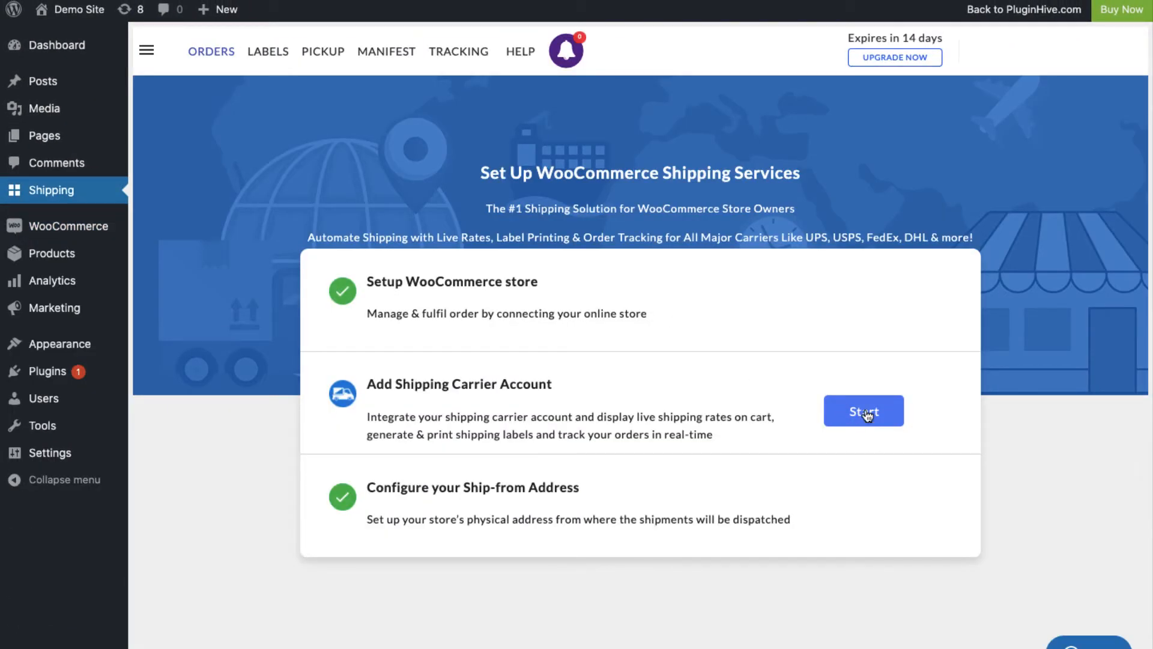
Add an Aramex carrier account using the filled test details with Jordan as origin
{"action": "left_click", "coordinate": [863, 410]}
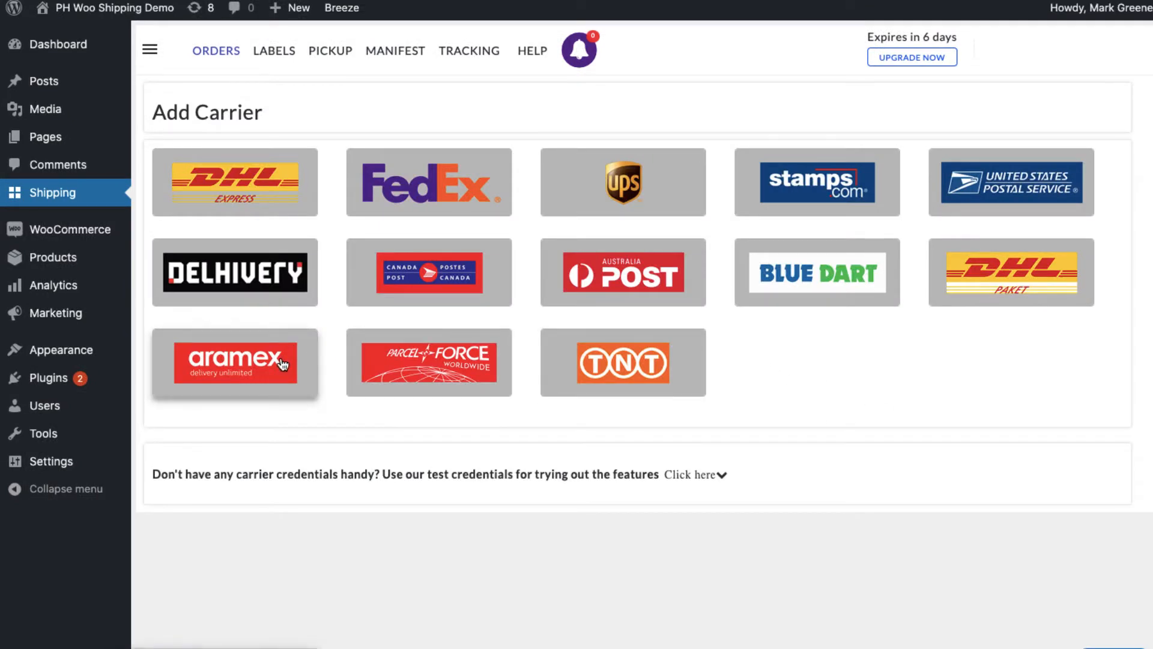
{"action": "mouse_move", "coordinate": [263, 376]}
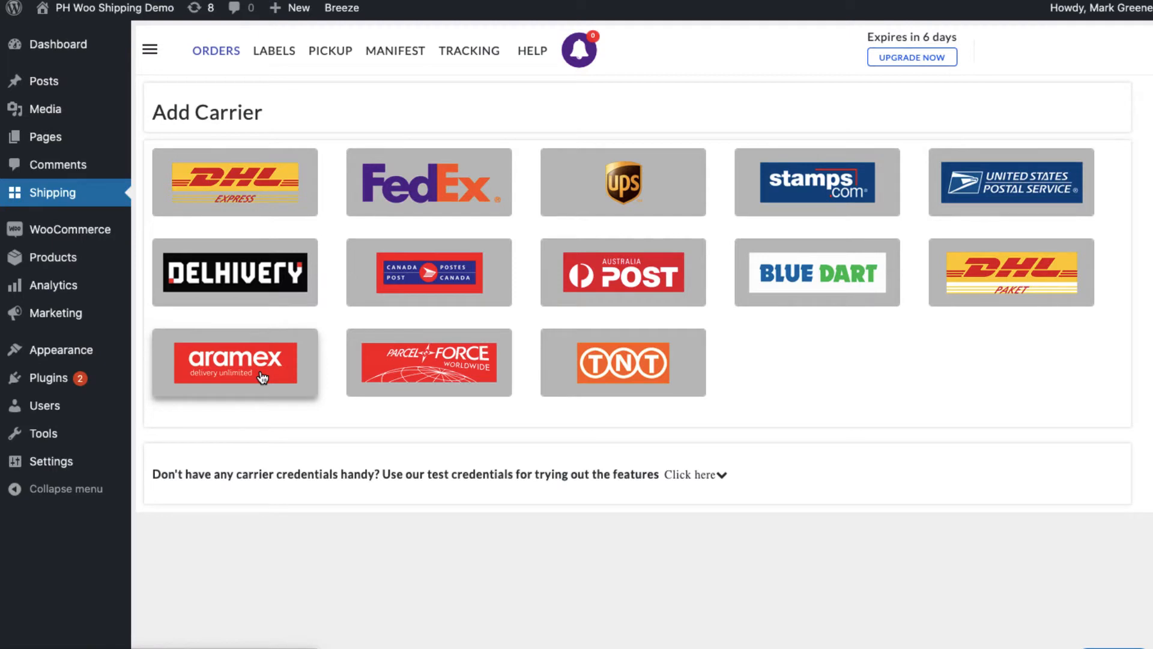
{"action": "left_click", "coordinate": [233, 361]}
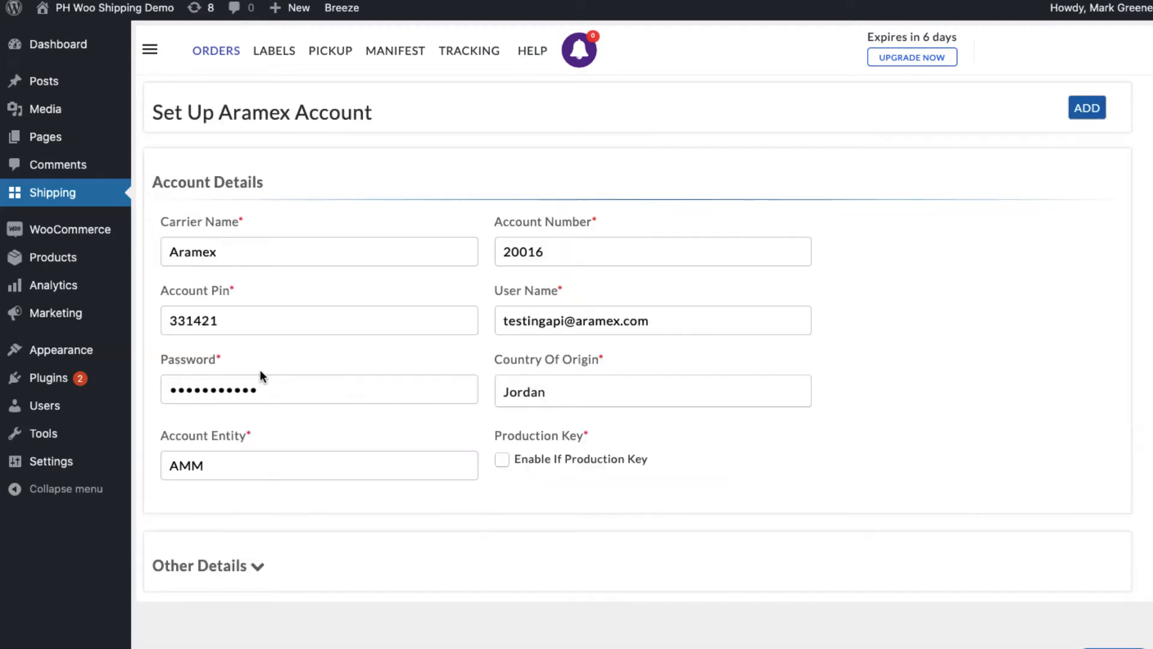
{"action": "left_click", "coordinate": [652, 252]}
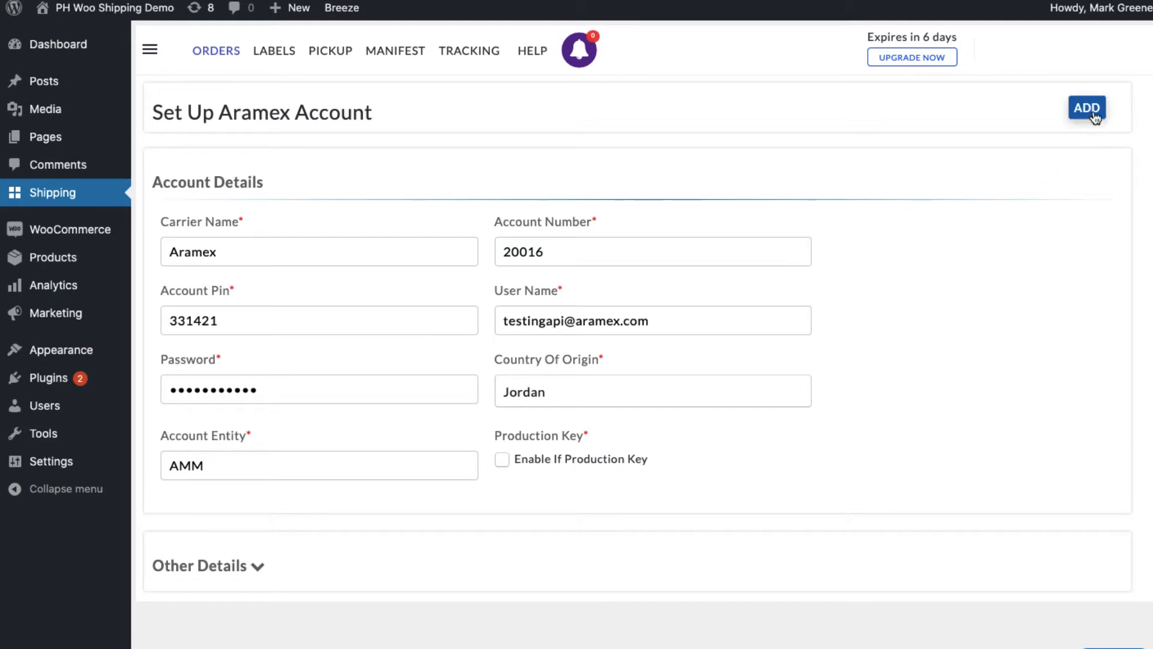
{"action": "left_click", "coordinate": [1086, 108]}
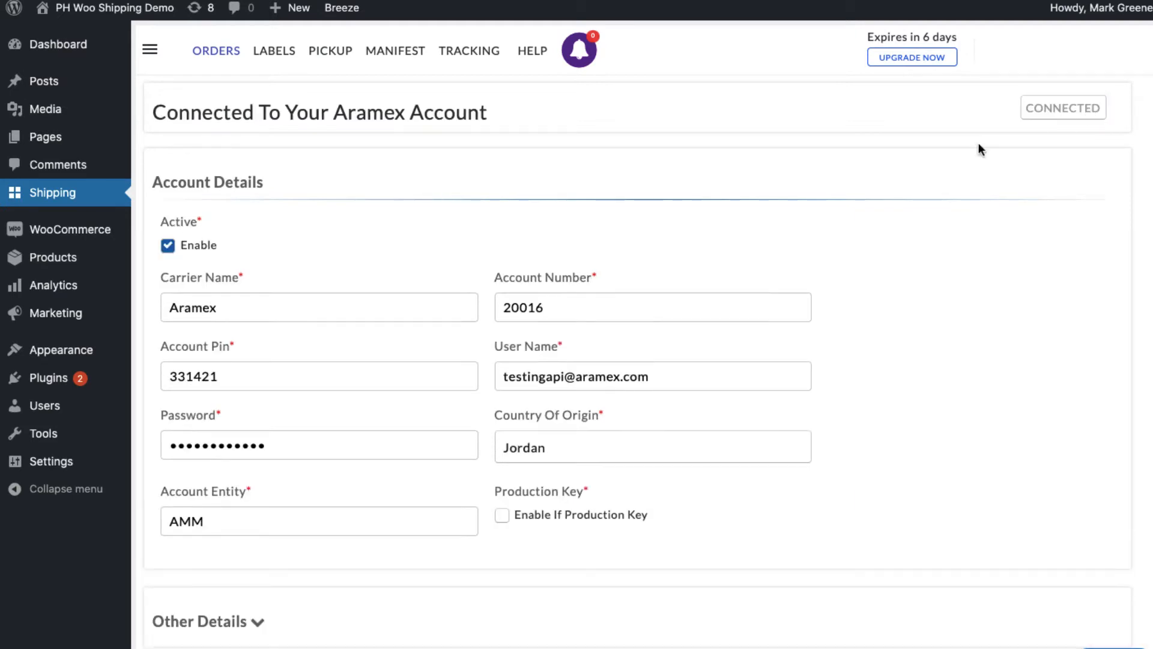
Replace ALL with Priority and Deferred Parcel Express in the Aramex rate rule and save it
{"action": "left_click", "coordinate": [149, 50]}
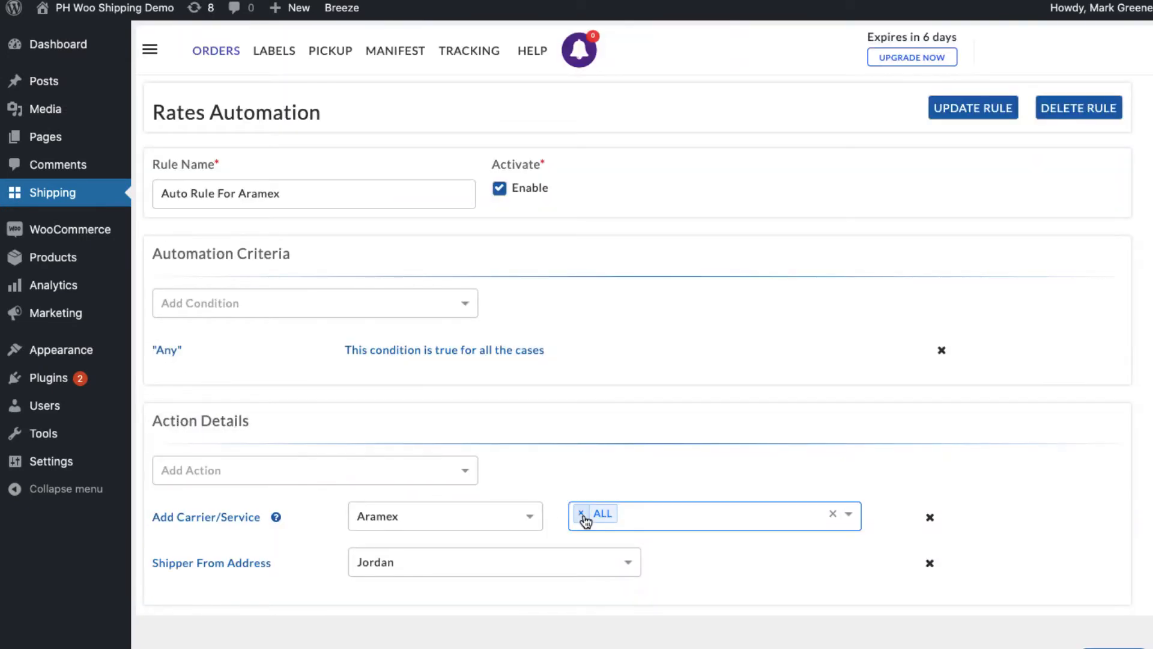
{"action": "left_click", "coordinate": [706, 514]}
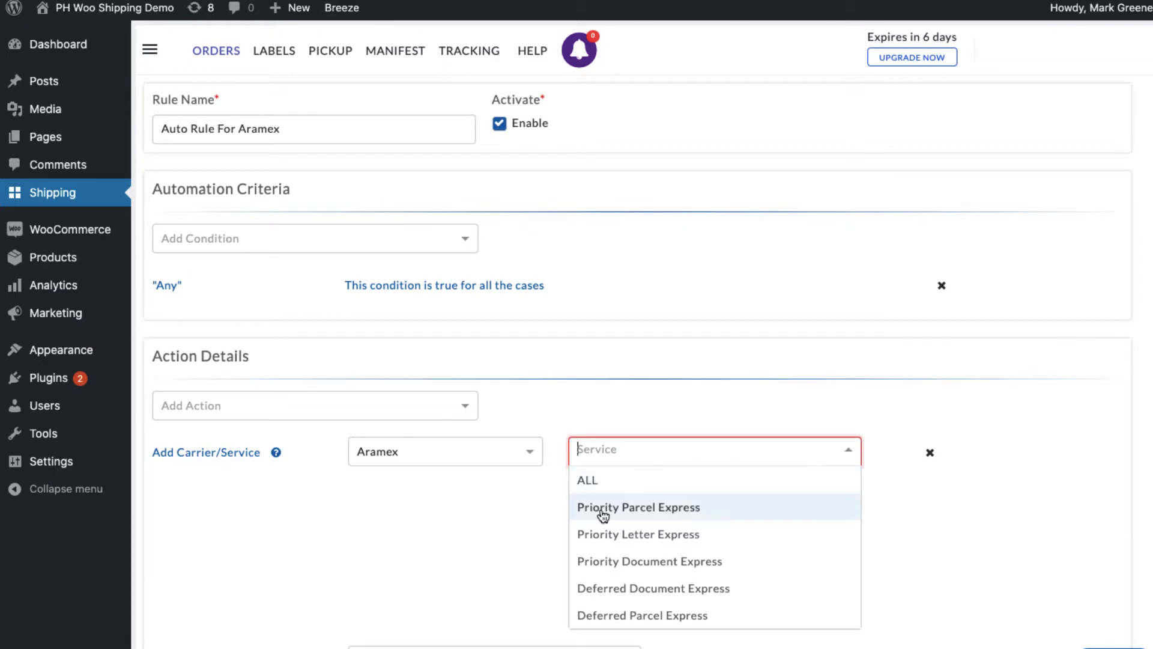
{"action": "left_click", "coordinate": [638, 507]}
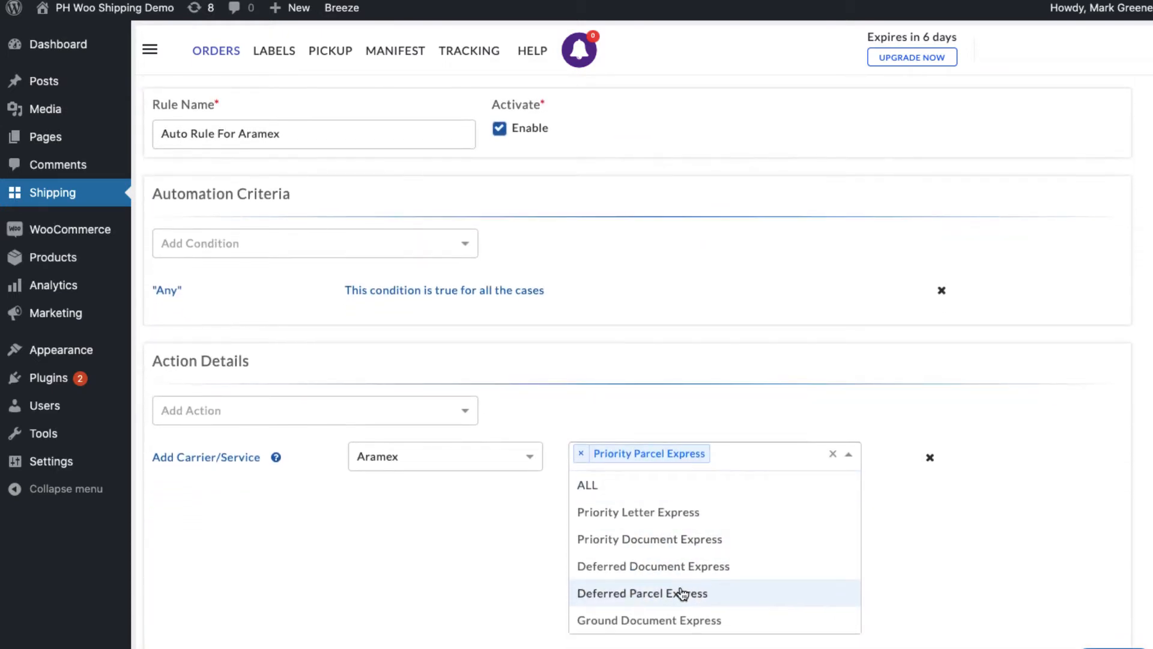
{"action": "left_click", "coordinate": [641, 592]}
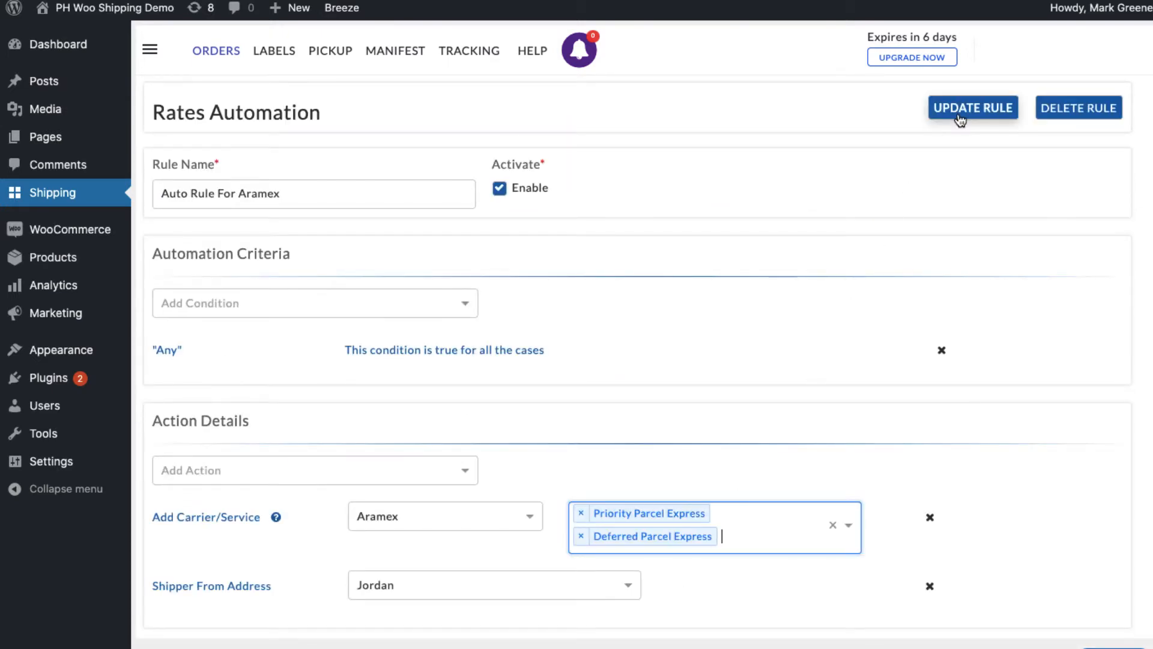
{"action": "left_click", "coordinate": [972, 108]}
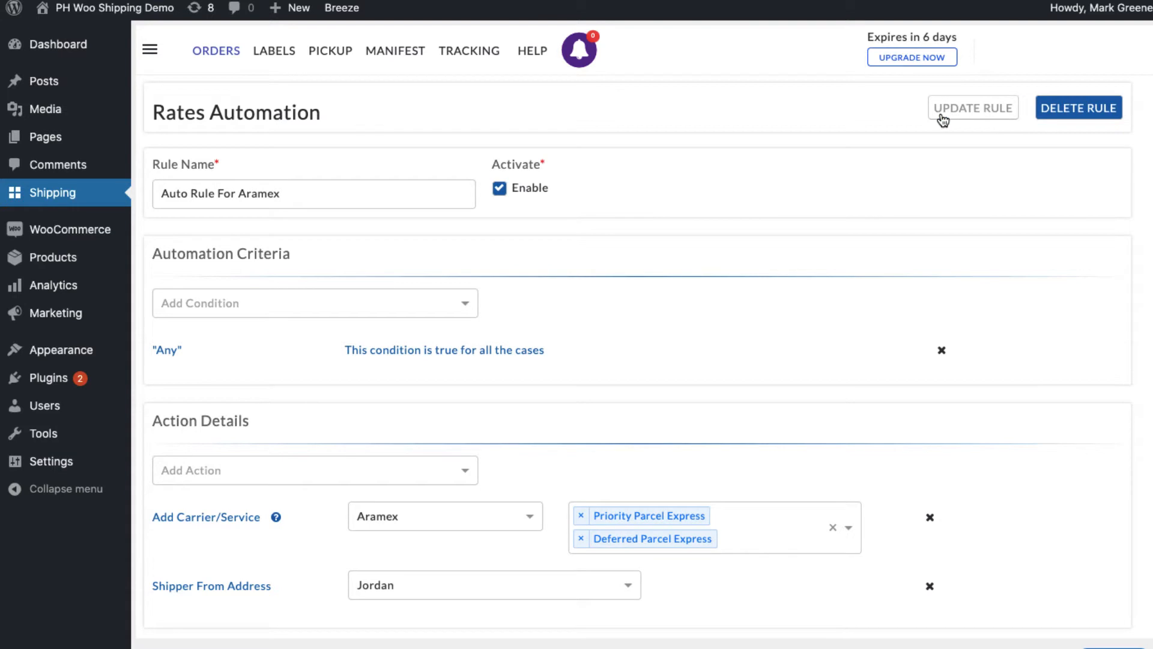
{"action": "left_click", "coordinate": [150, 50]}
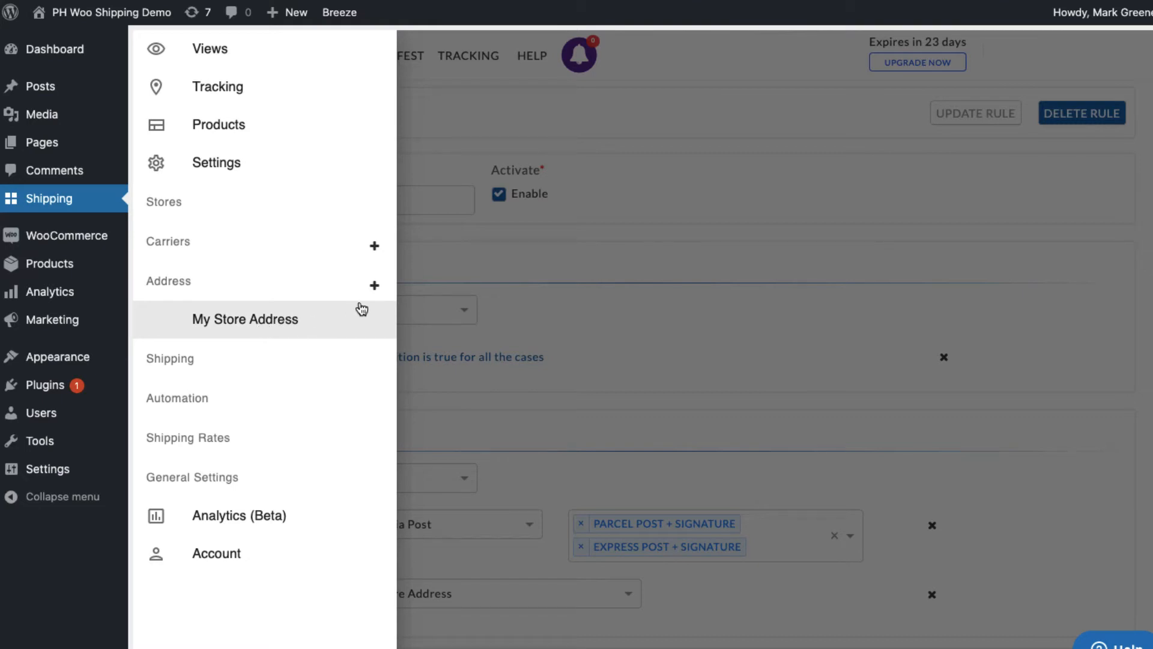
Open the My Store Address form, then reopen the navigation menu
{"action": "left_click", "coordinate": [245, 318]}
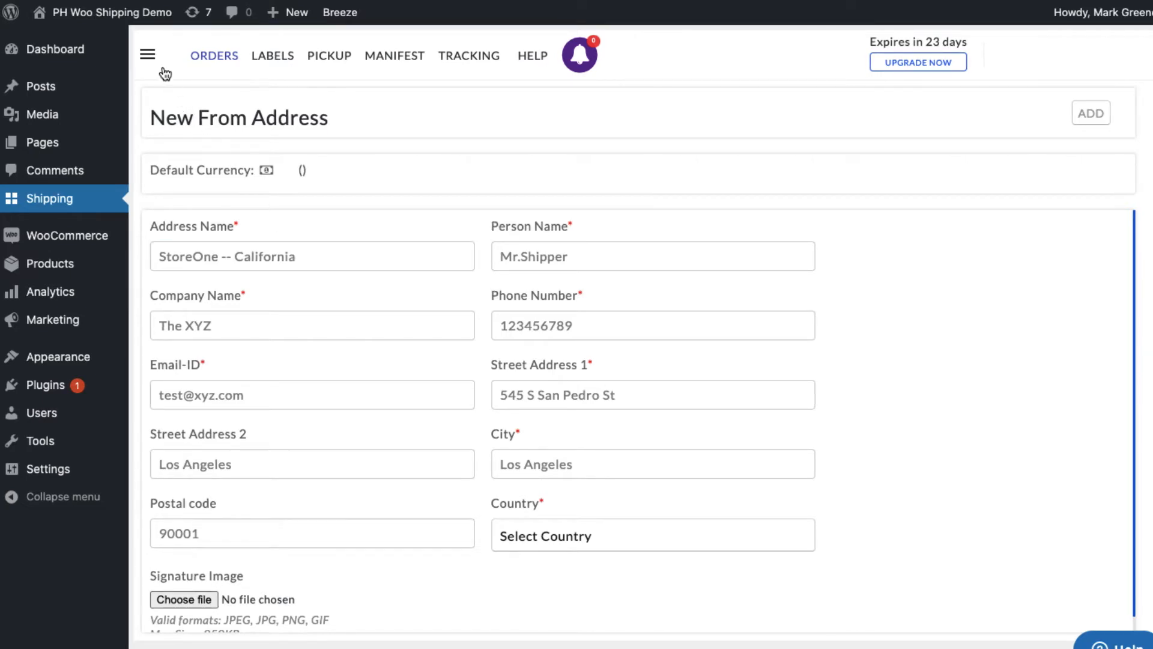
{"action": "left_click", "coordinate": [147, 55]}
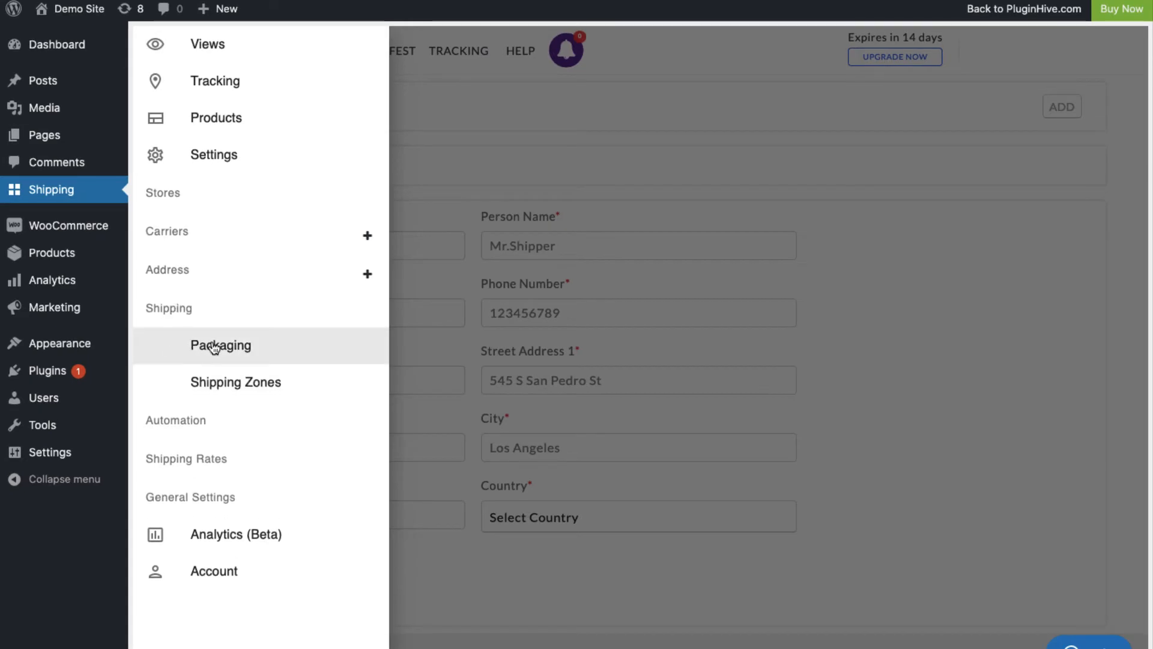
Set the packing method to Box Packing and begin adding a new box
{"action": "left_click", "coordinate": [219, 345]}
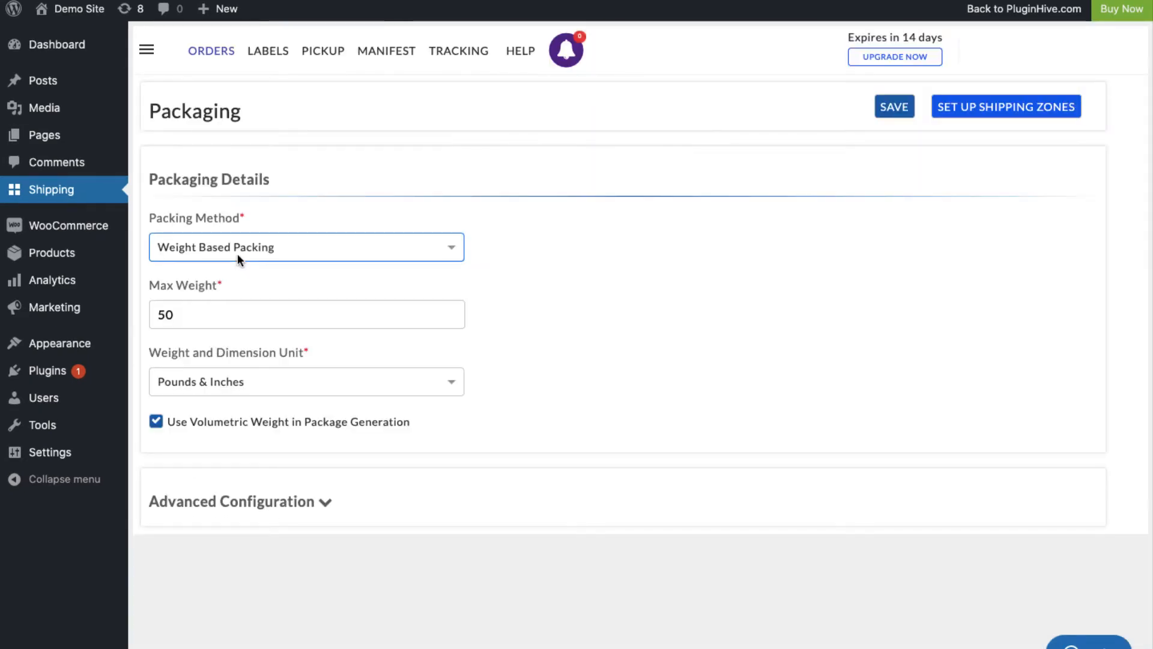
{"action": "mouse_move", "coordinate": [272, 249]}
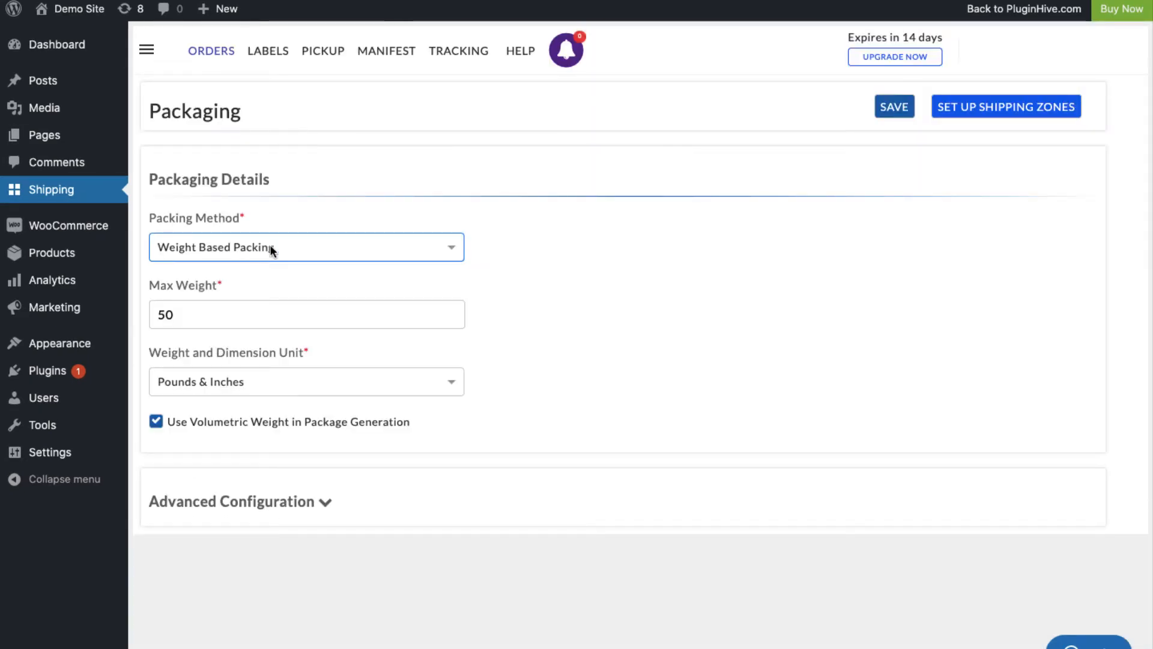
{"action": "left_click", "coordinate": [305, 246]}
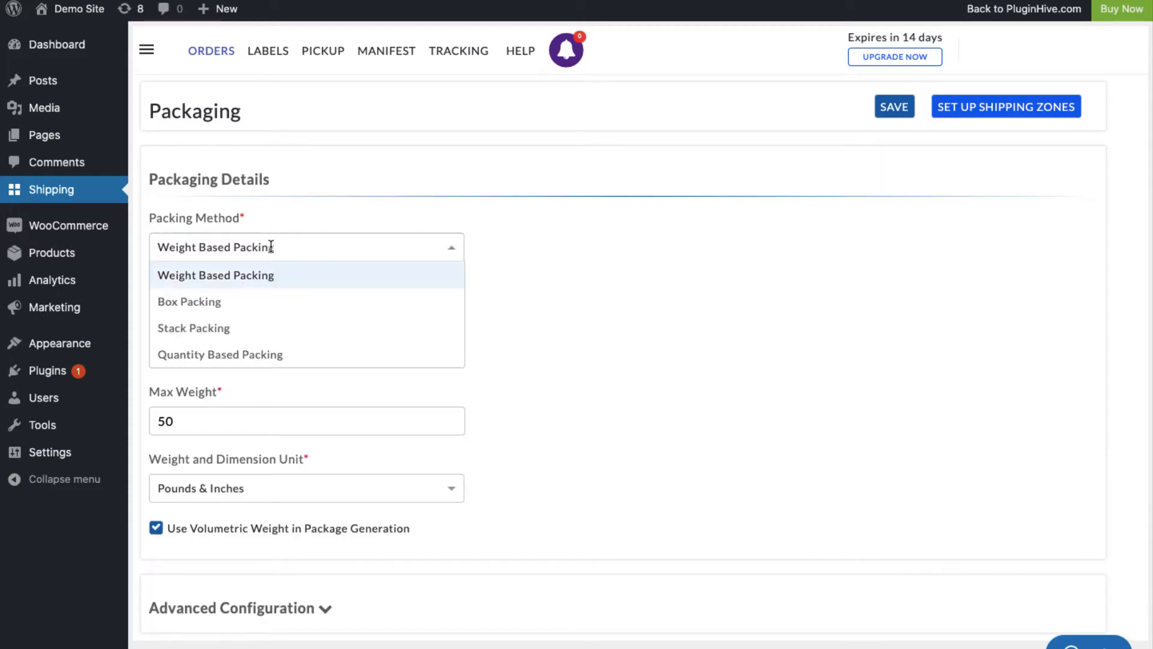
{"action": "left_click", "coordinate": [189, 302]}
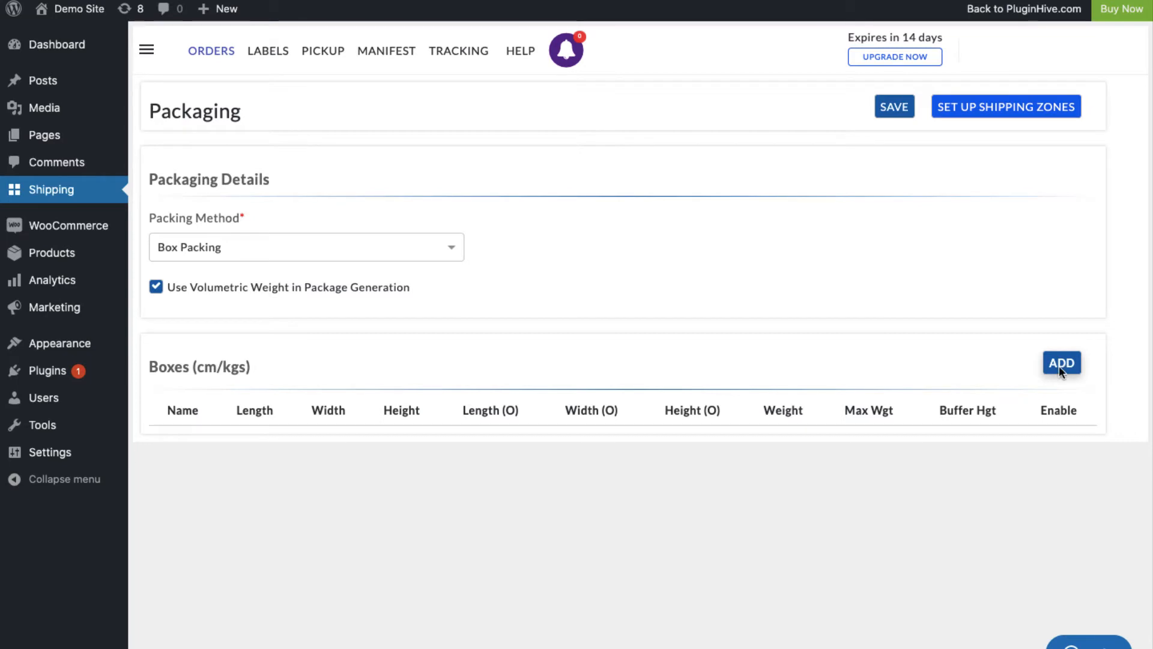
{"action": "left_click", "coordinate": [1061, 363]}
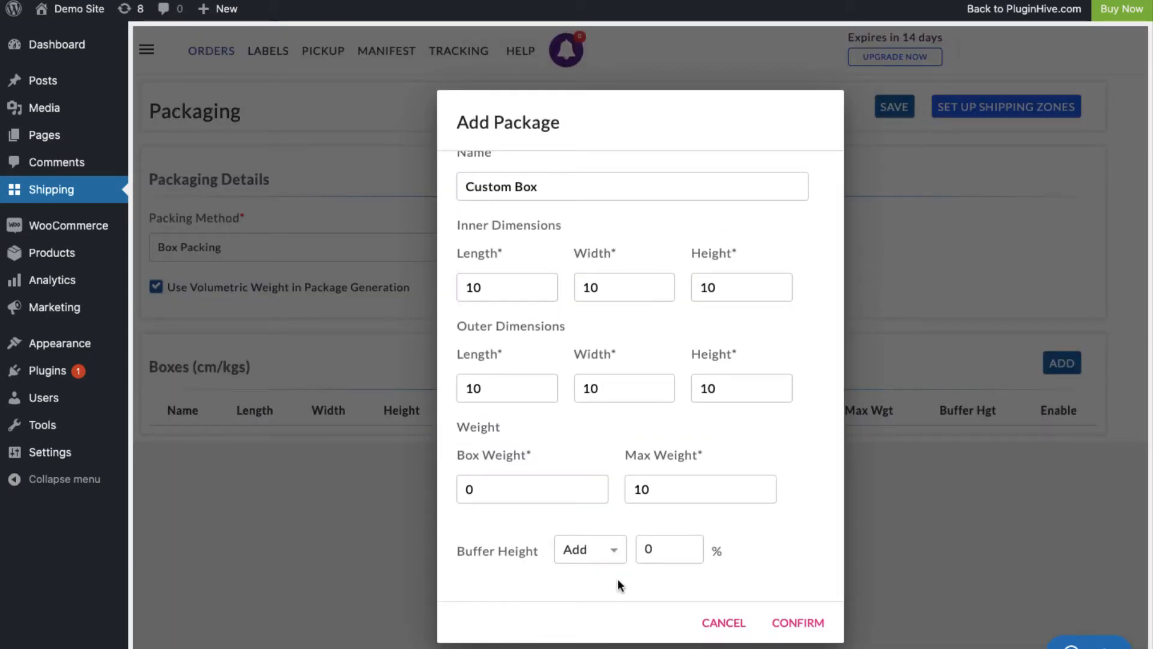
{"action": "left_click", "coordinate": [797, 622]}
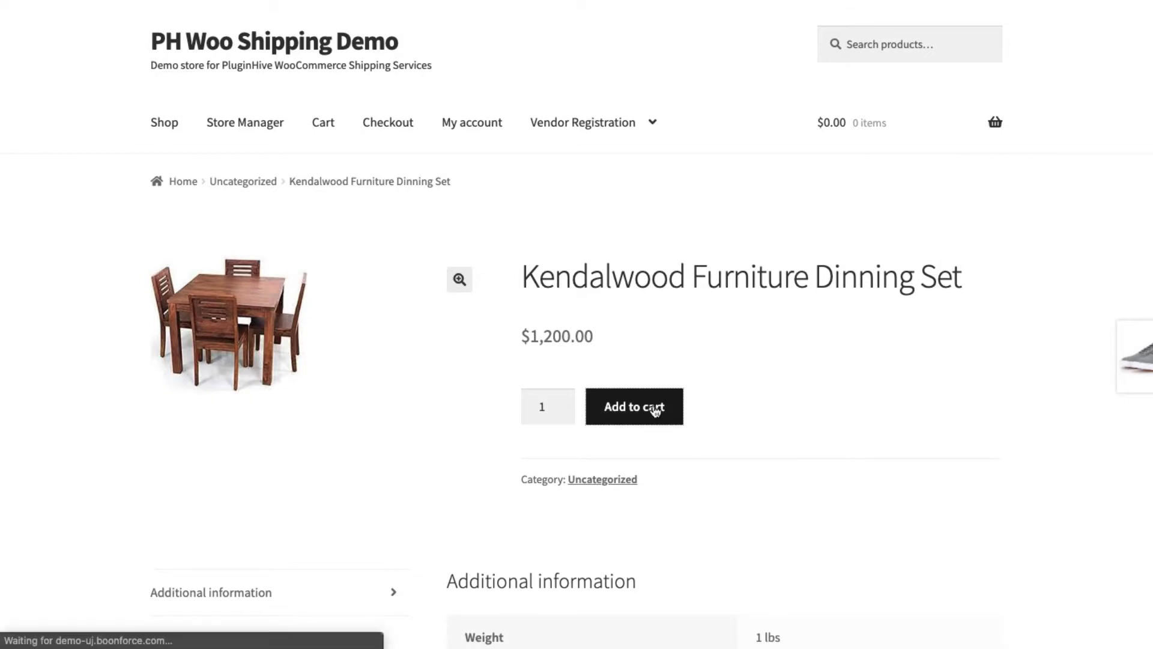
Cart the Kendalwood dining set and calculate shipping to Los Angeles, California
{"action": "left_click", "coordinate": [633, 406]}
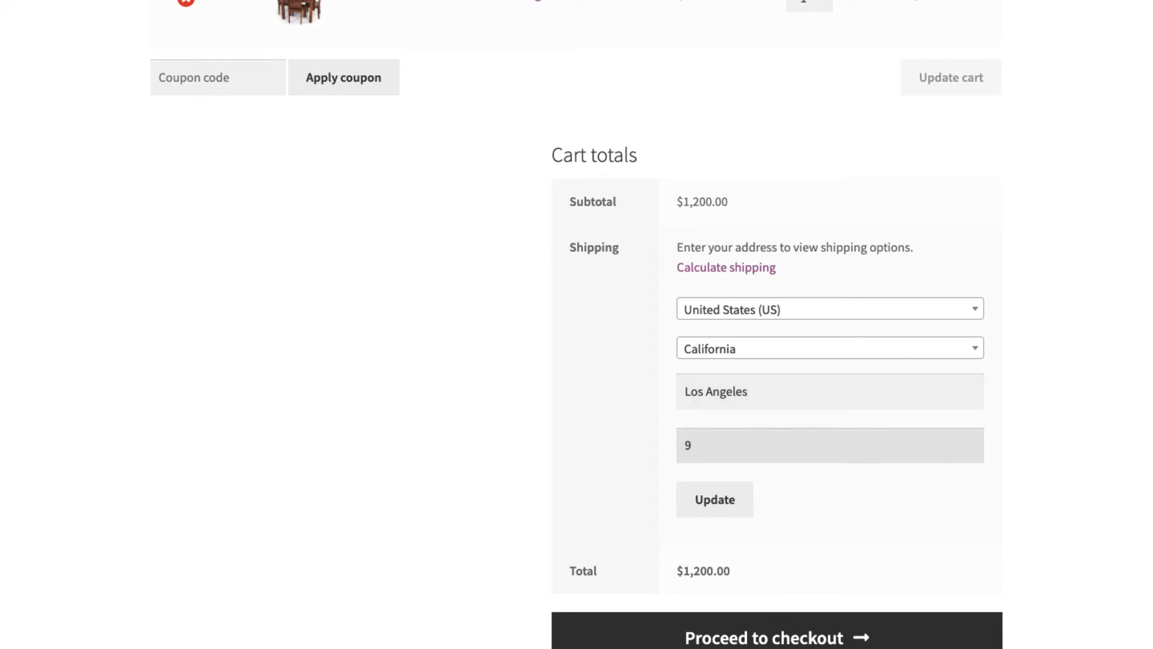
{"action": "left_click", "coordinate": [713, 499]}
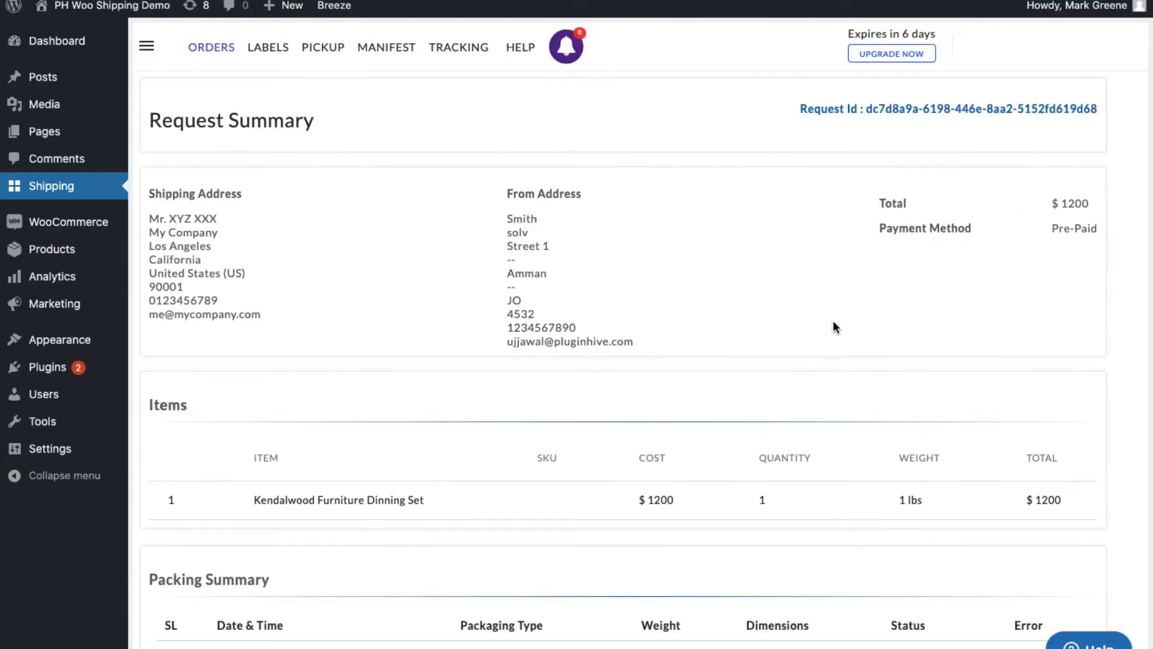
Pick the Aramex Priority Parcel Express rate in the cart totals
{"action": "scroll", "scroll_direction": "down", "scroll_amount": 3}
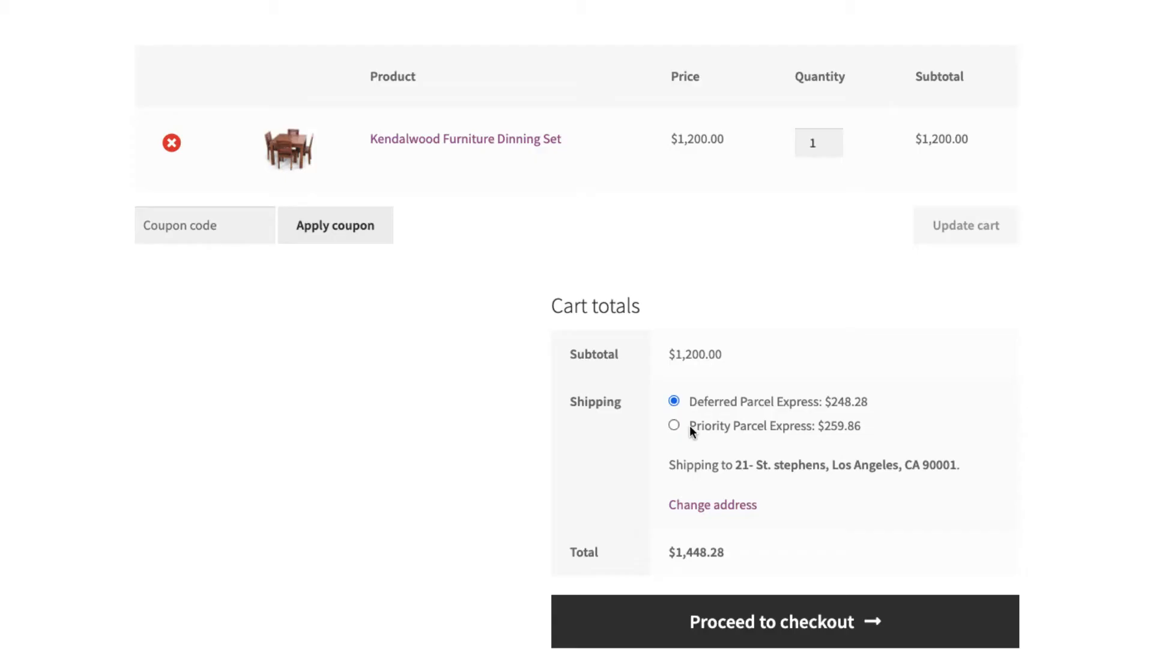
{"action": "left_click", "coordinate": [674, 425]}
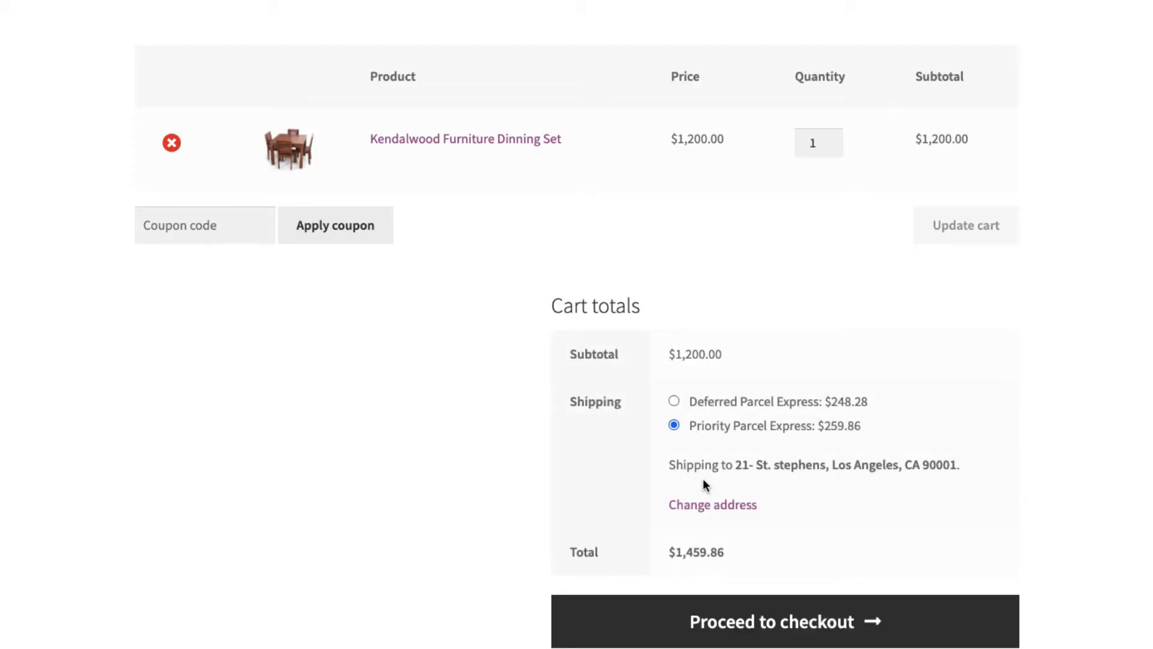
{"action": "left_click", "coordinate": [784, 621]}
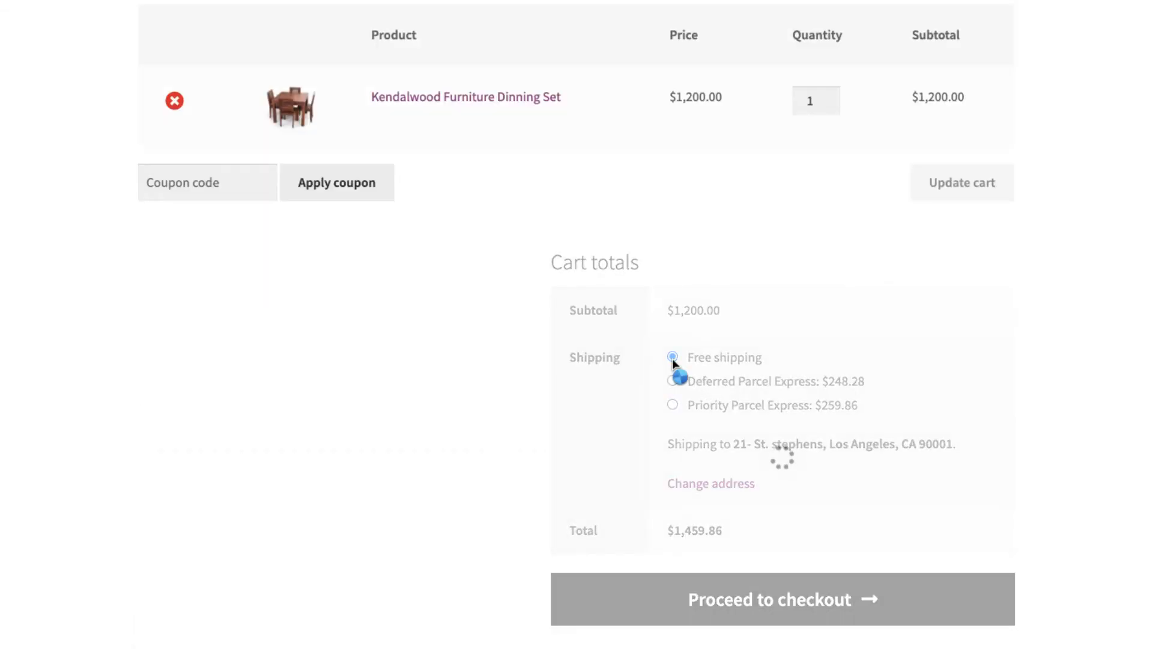
{"action": "left_click", "coordinate": [782, 599]}
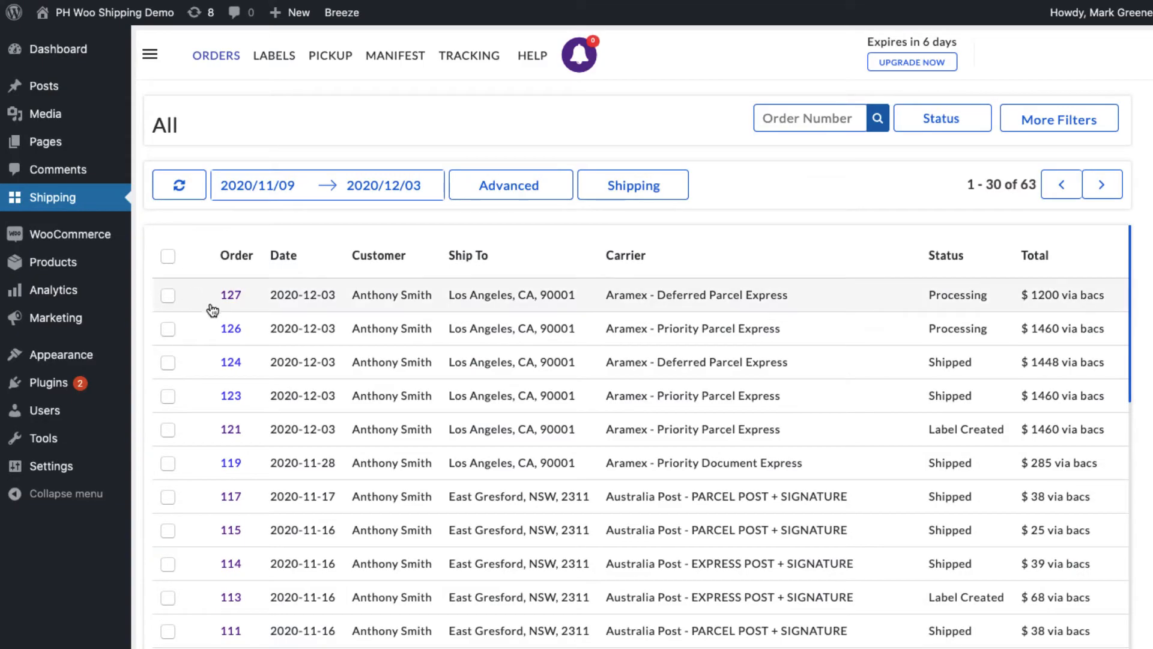
{"action": "mouse_move", "coordinate": [226, 339]}
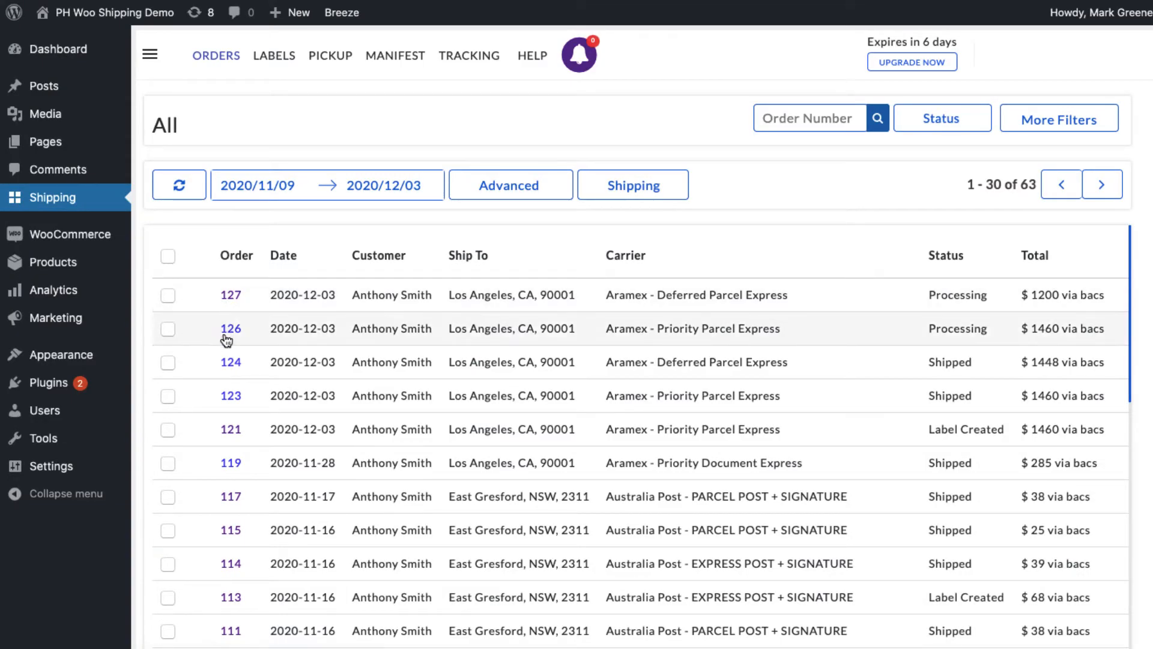
{"action": "mouse_move", "coordinate": [400, 340]}
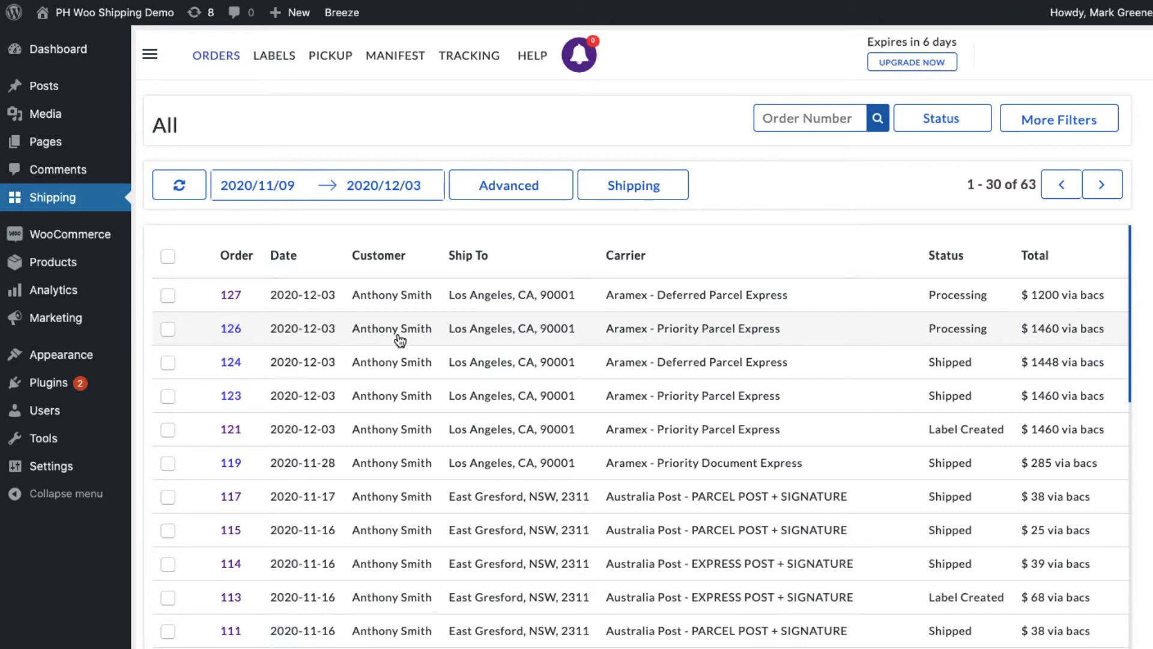
{"action": "mouse_move", "coordinate": [504, 344]}
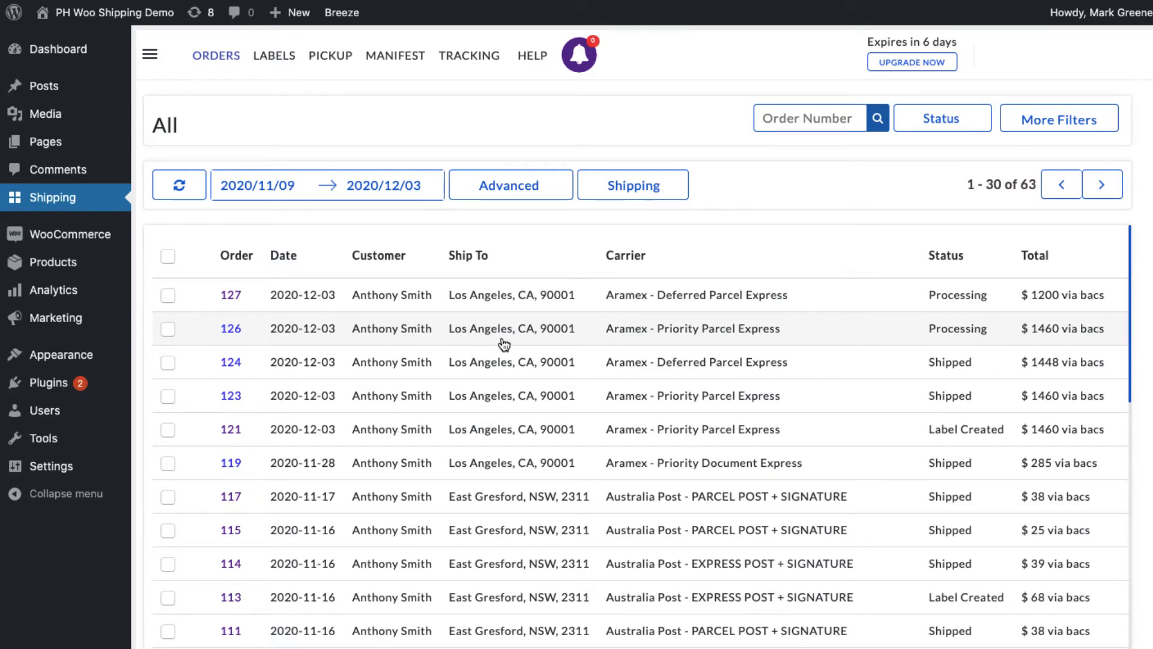
{"action": "mouse_move", "coordinate": [529, 348]}
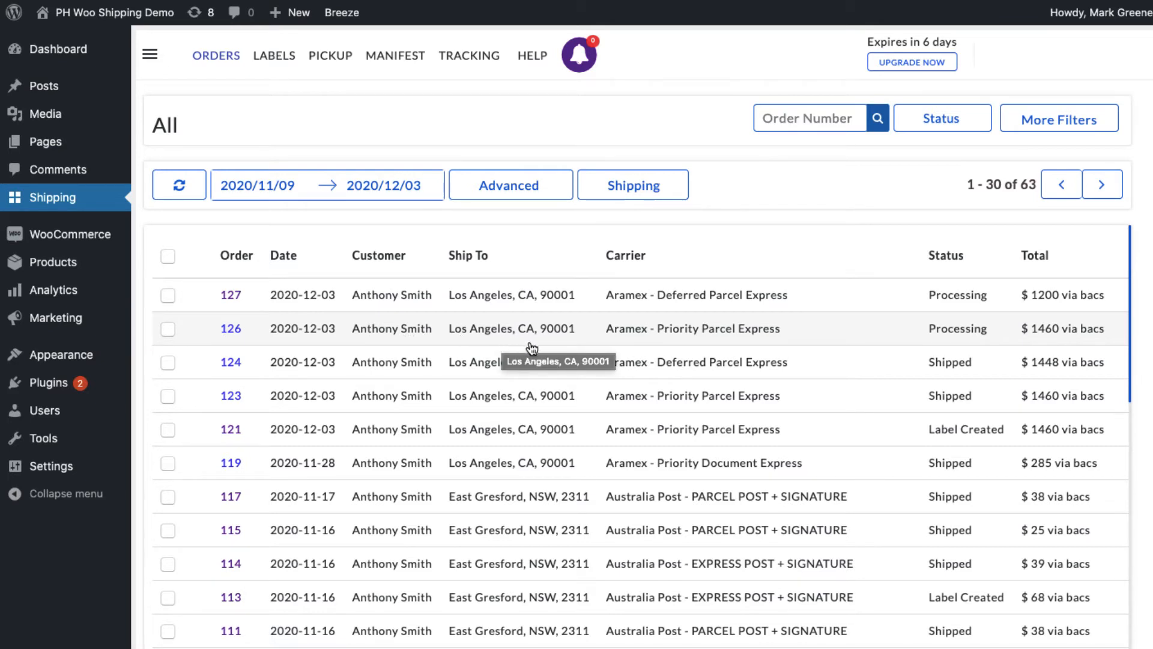
{"action": "mouse_move", "coordinate": [630, 338]}
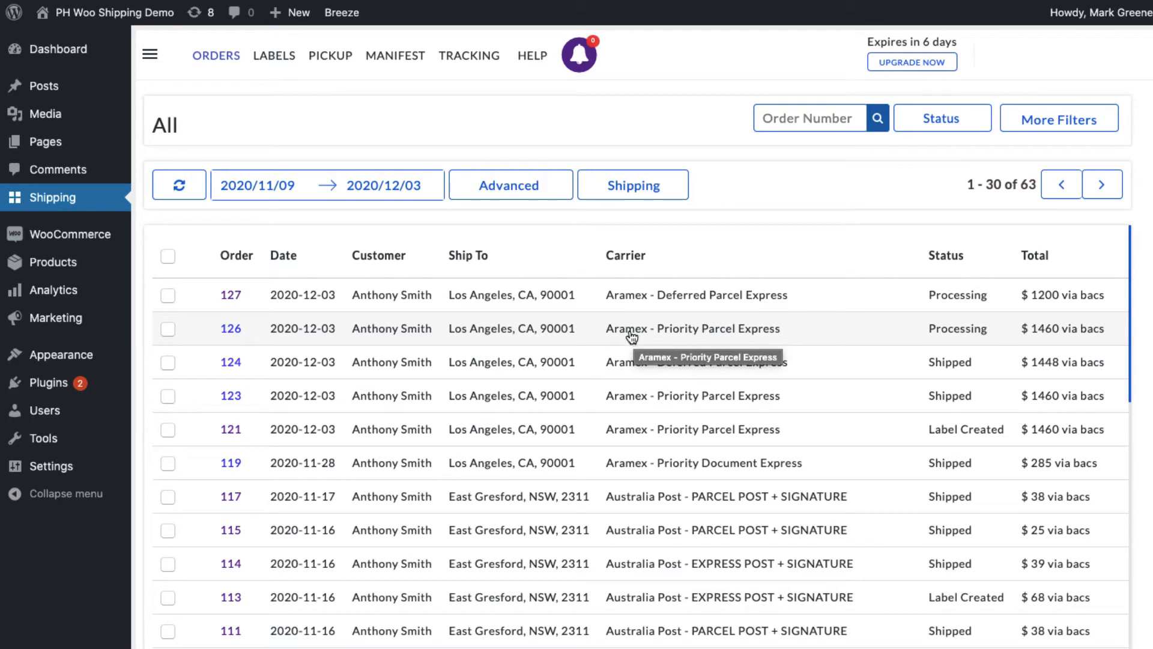
{"action": "mouse_move", "coordinate": [741, 334]}
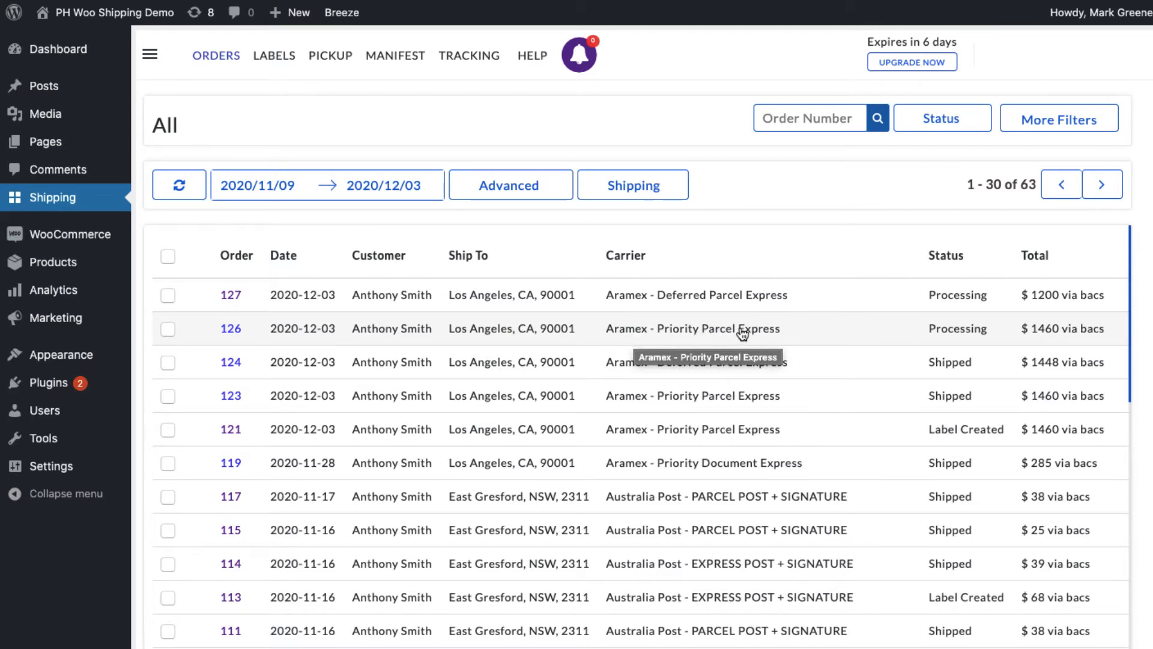
{"action": "mouse_move", "coordinate": [419, 304]}
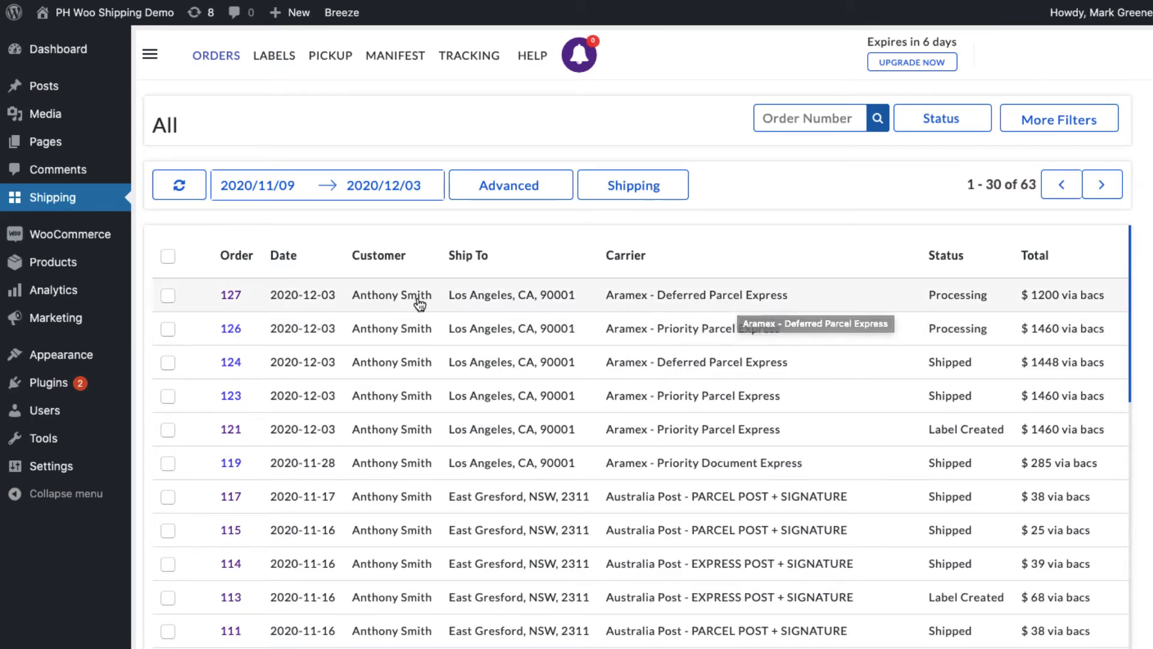
Open order 127's details to review its packing and rate summaries
{"action": "left_click", "coordinate": [230, 295]}
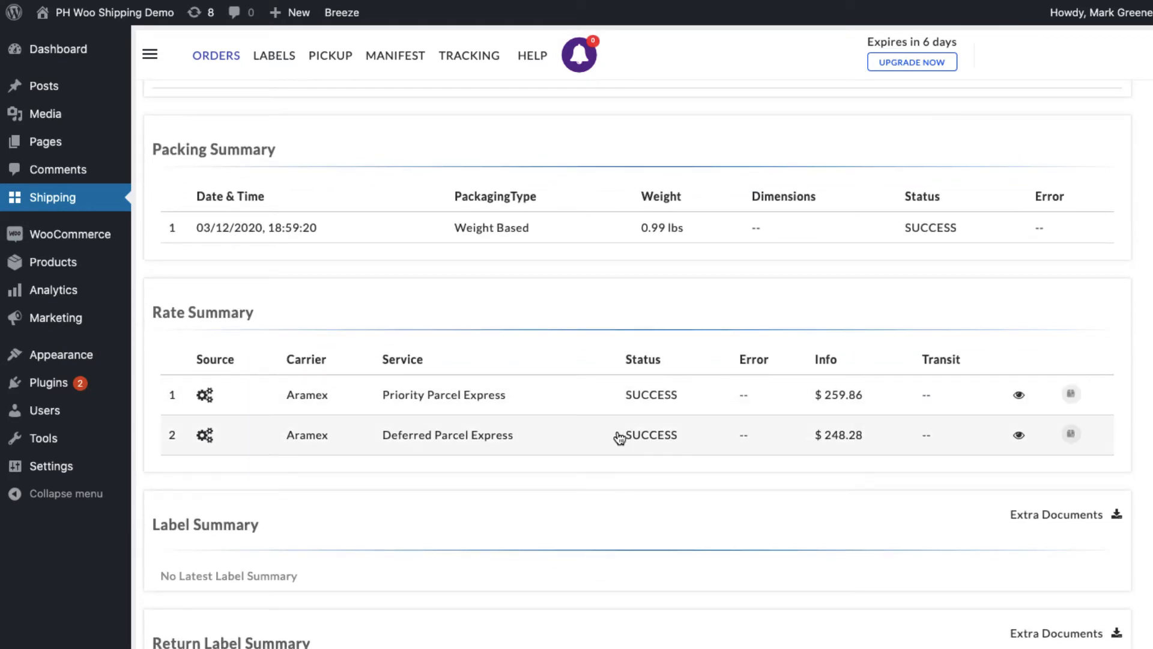
{"action": "mouse_move", "coordinate": [844, 446]}
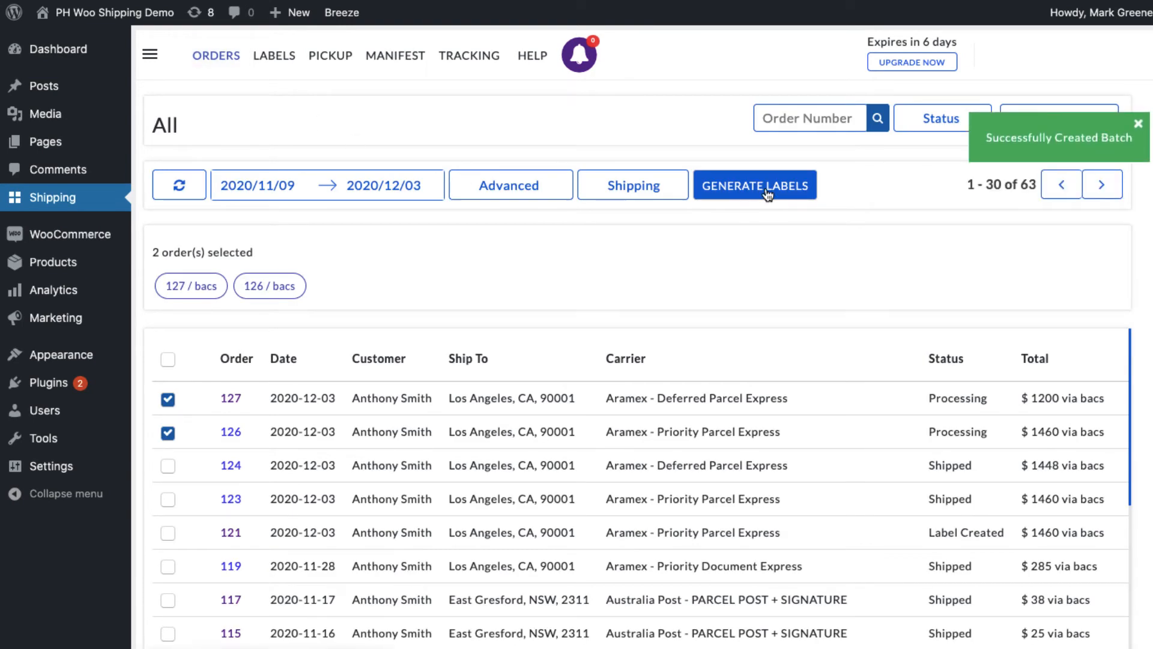
Generate and print labels for orders 127 and 126, then open Print Settings
{"action": "left_click", "coordinate": [755, 185]}
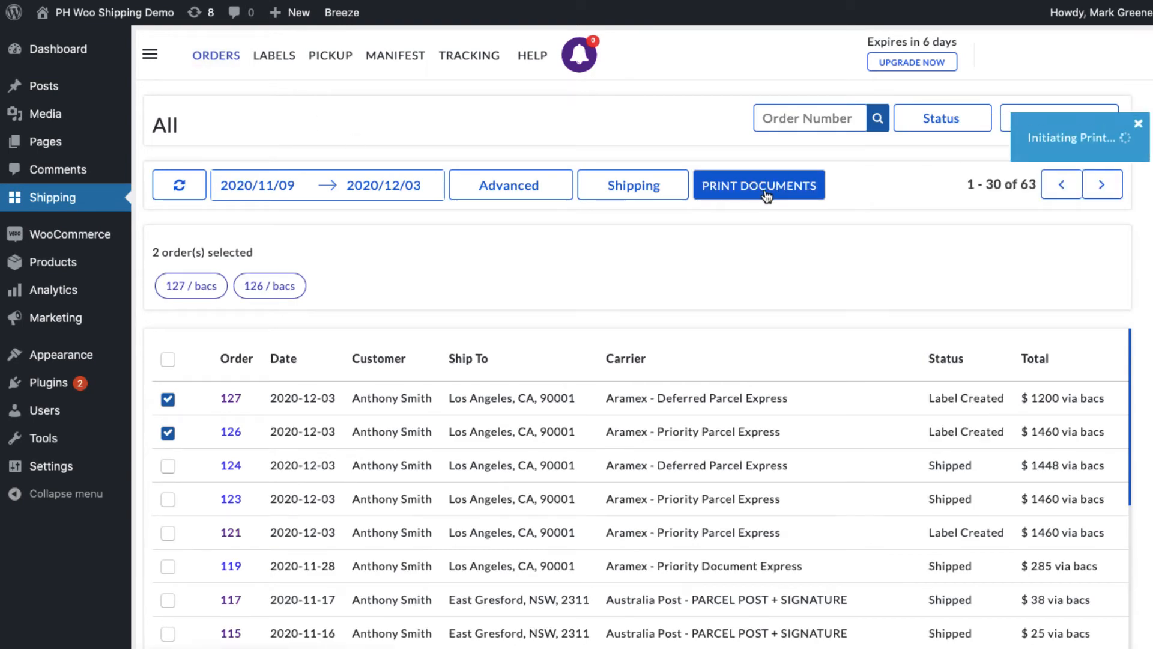
{"action": "left_click", "coordinate": [759, 184]}
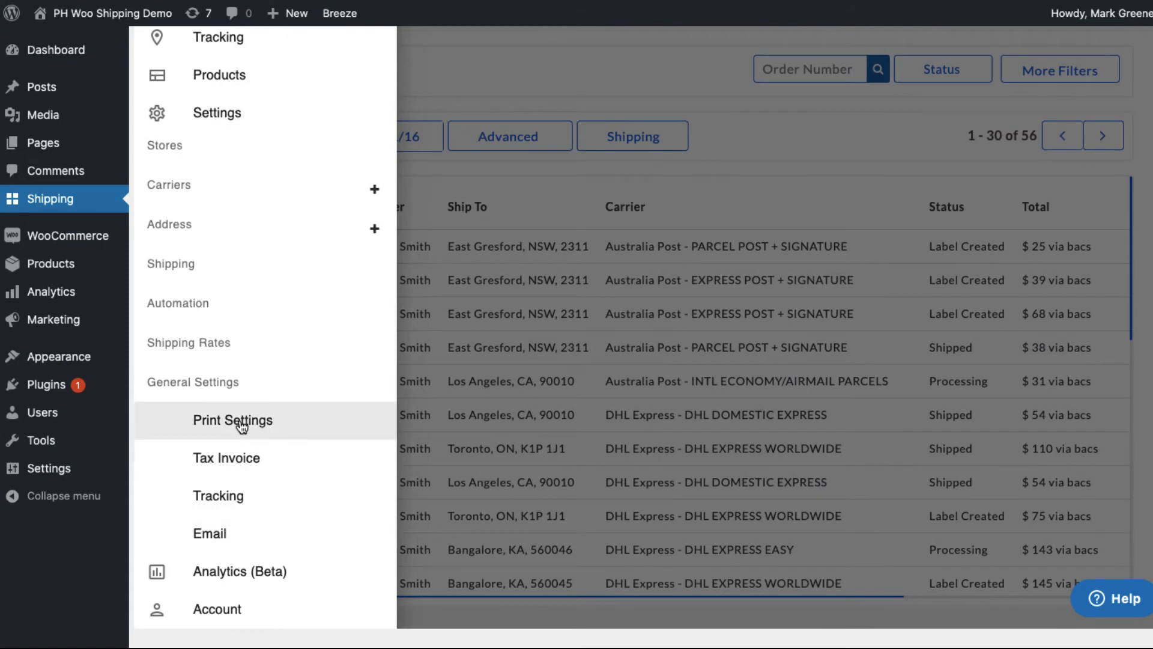
{"action": "left_click", "coordinate": [232, 419]}
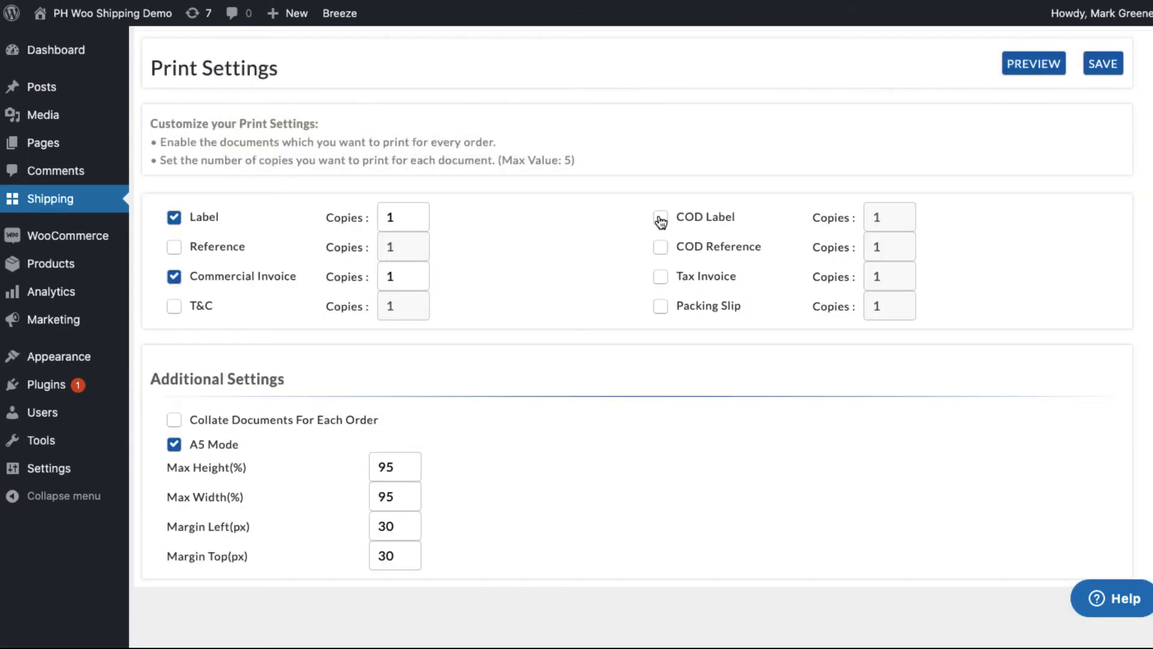
{"action": "left_click", "coordinate": [661, 217]}
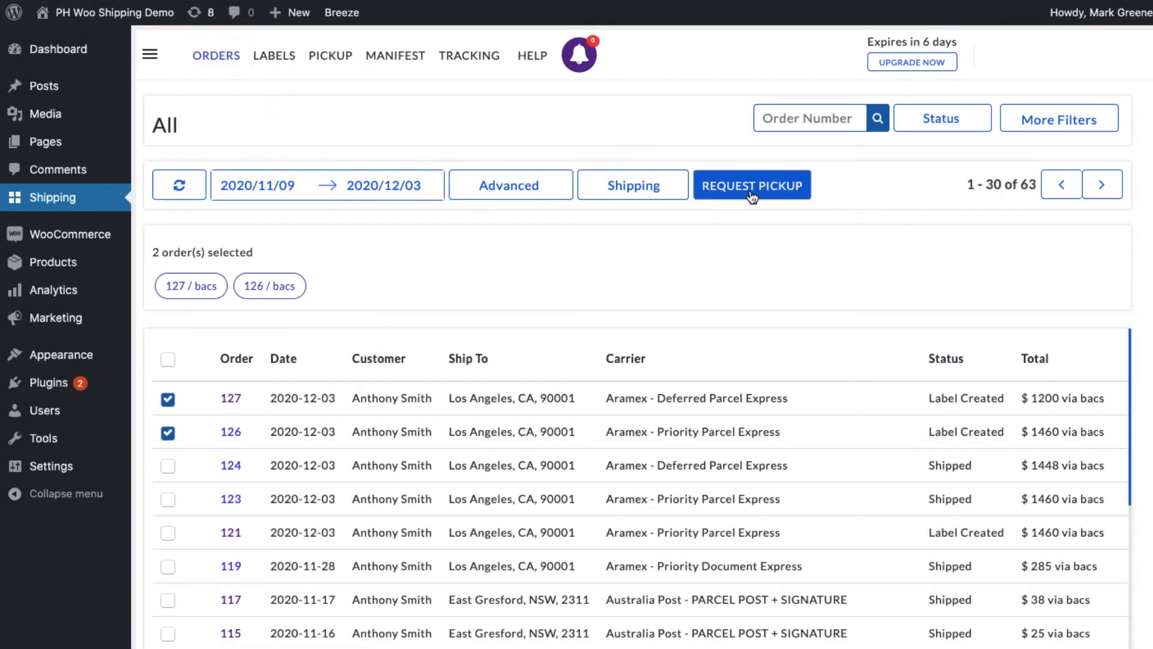
Request an Aramex pickup for orders 127 and 126, then mark both as shipped
{"action": "left_click", "coordinate": [751, 184]}
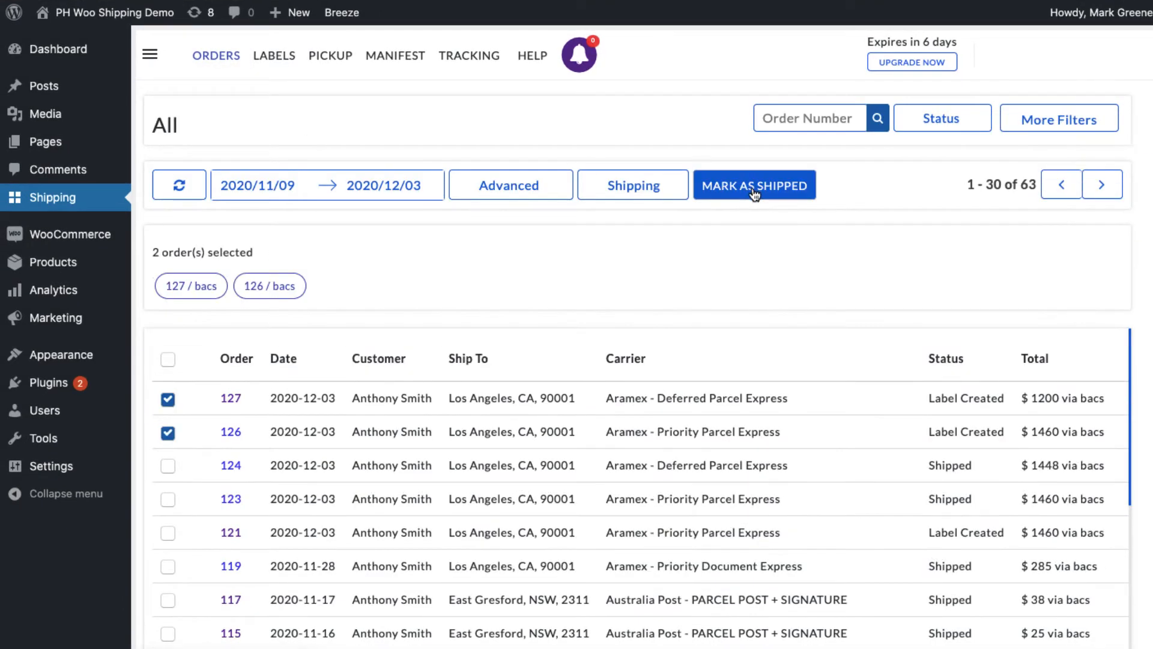
{"action": "left_click", "coordinate": [753, 185]}
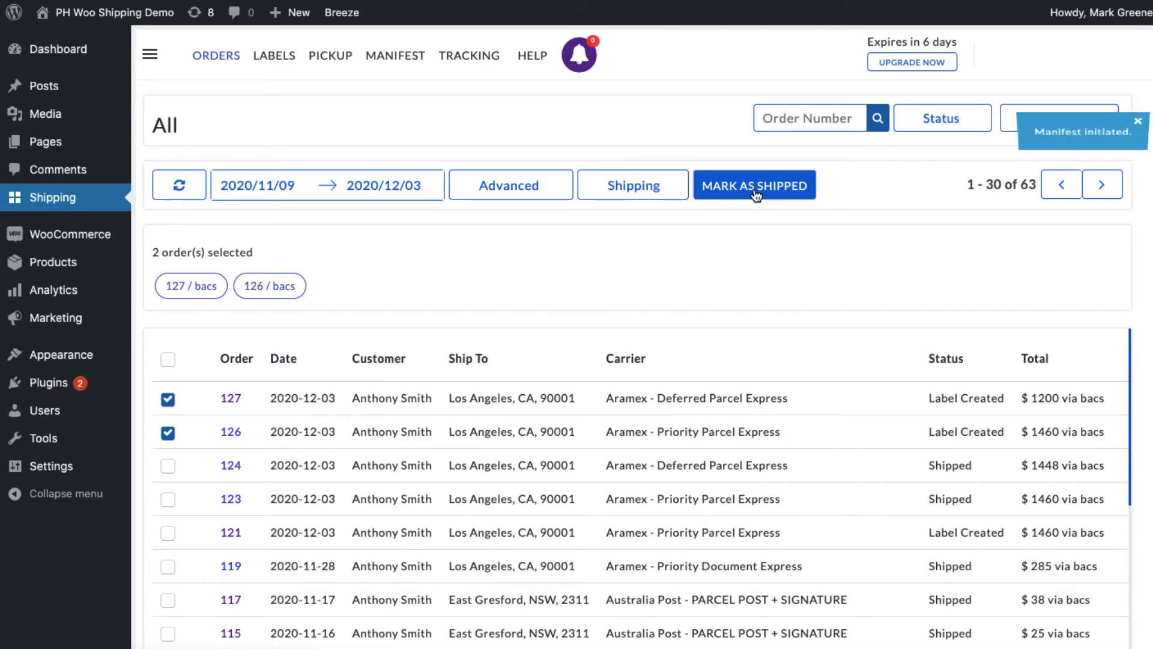
{"action": "left_click", "coordinate": [754, 184]}
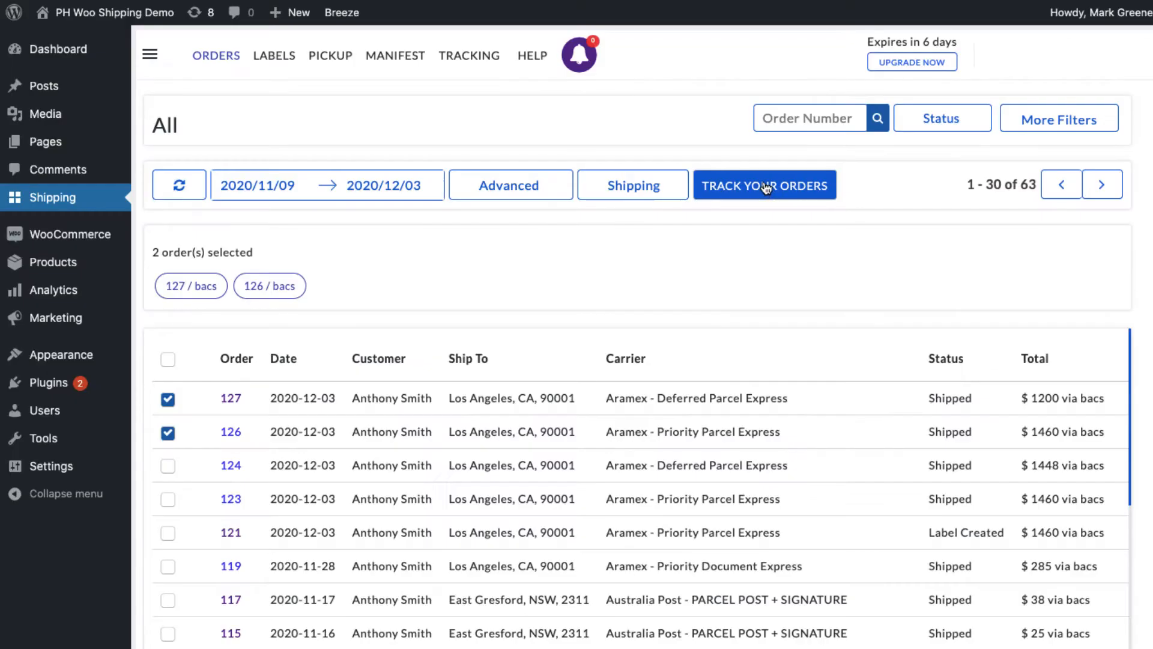
{"action": "mouse_move", "coordinate": [769, 190]}
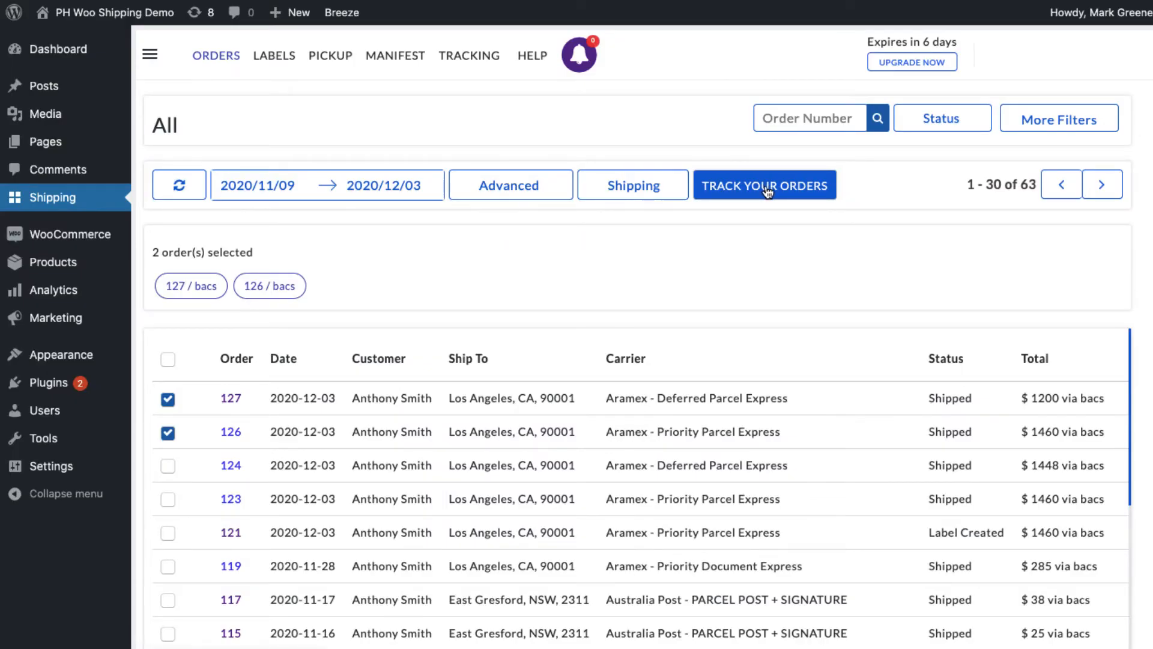
Open order tracking and show order 126's Aramex delivery checkpoint timeline
{"action": "left_click", "coordinate": [764, 184]}
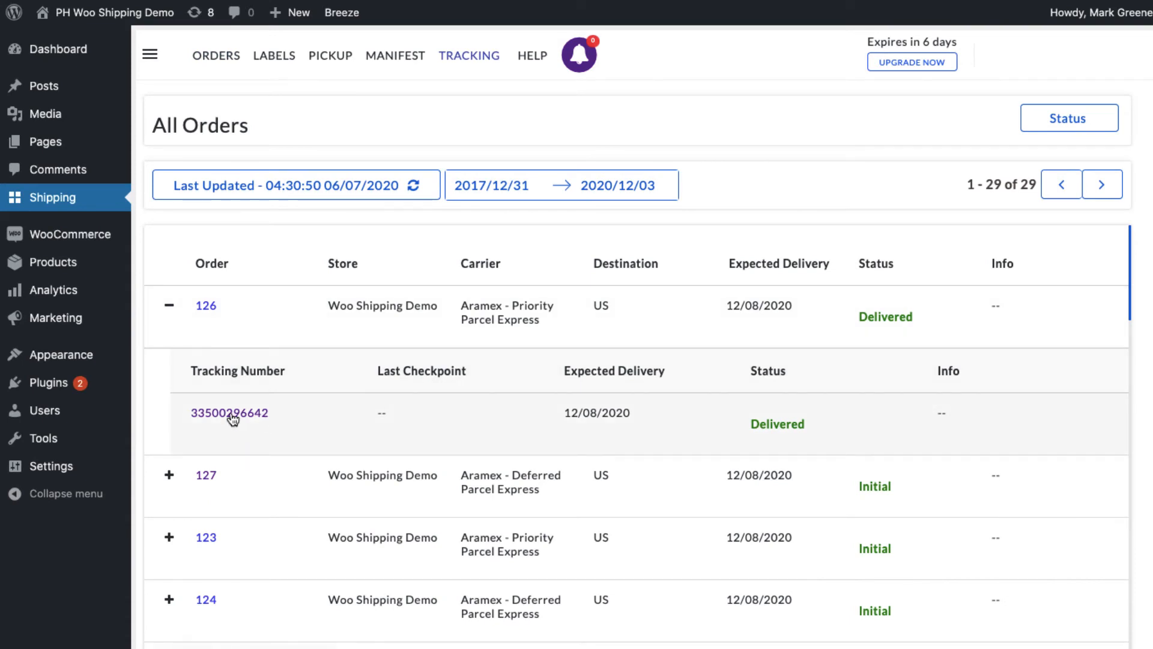
{"action": "left_click", "coordinate": [231, 413]}
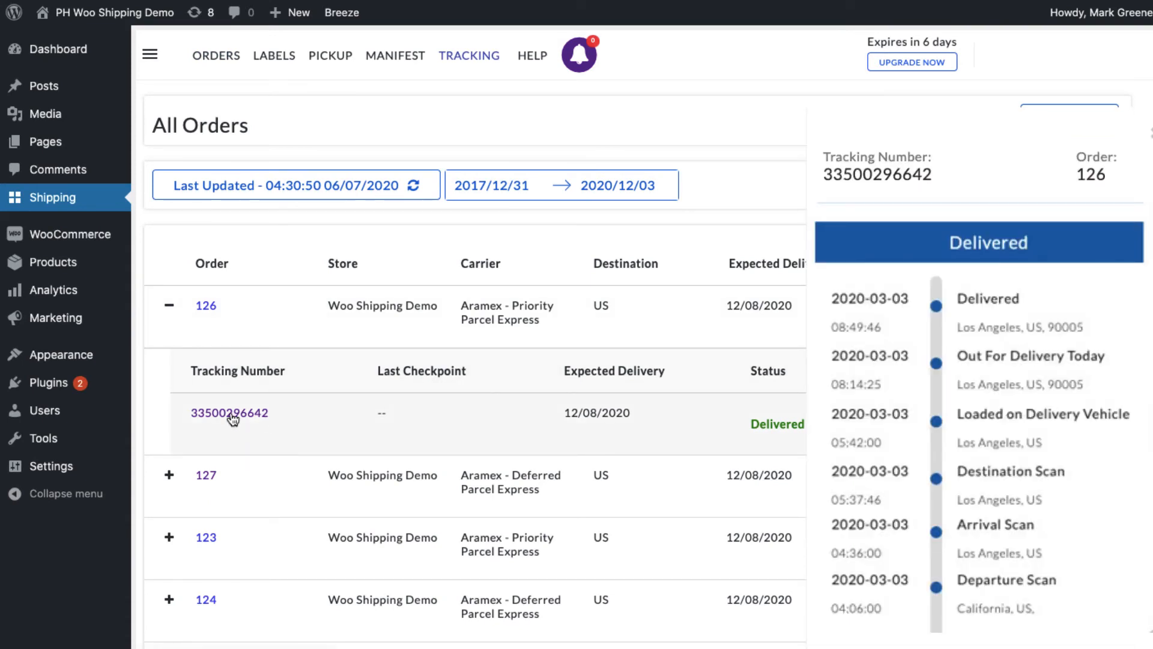